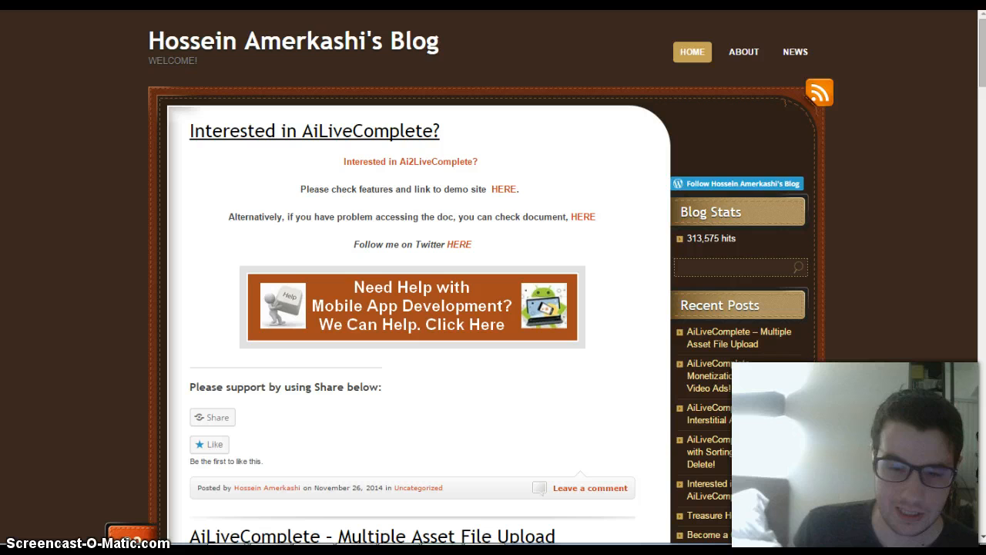
# Step: Scroll through the doc's enhancements and new components lists, including AdMob monetization
pyautogui.scroll(-3)
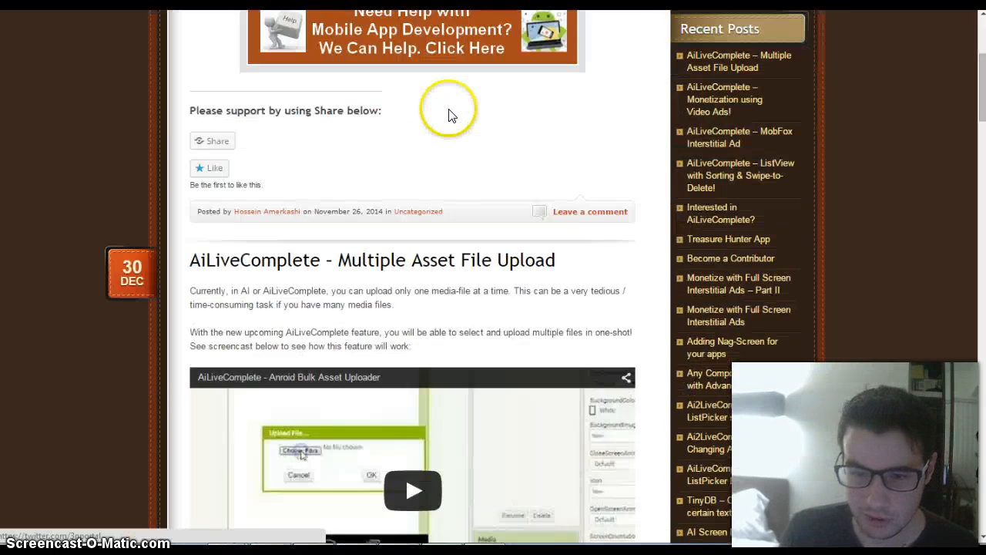
pyautogui.scroll(-3)
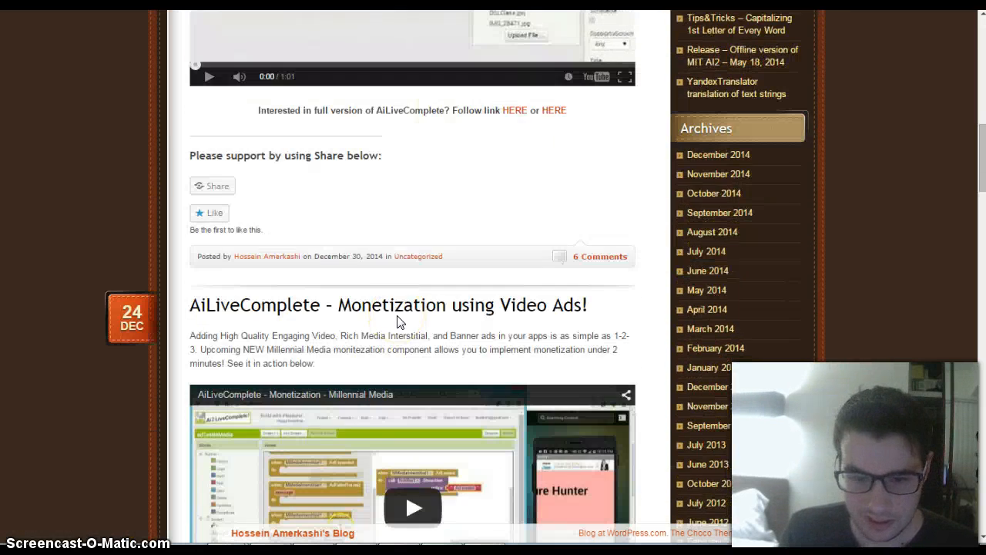
pyautogui.scroll(-3)
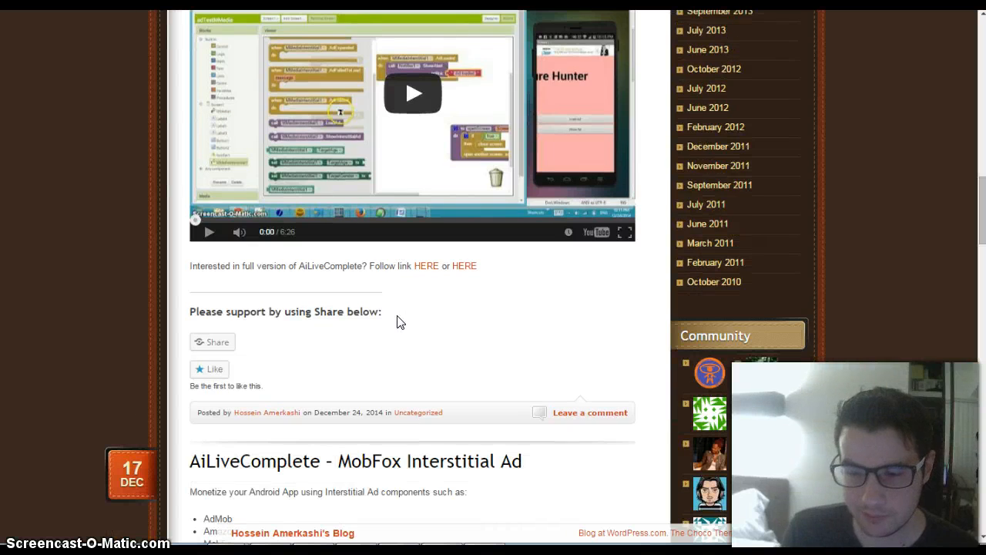
pyautogui.scroll(-3)
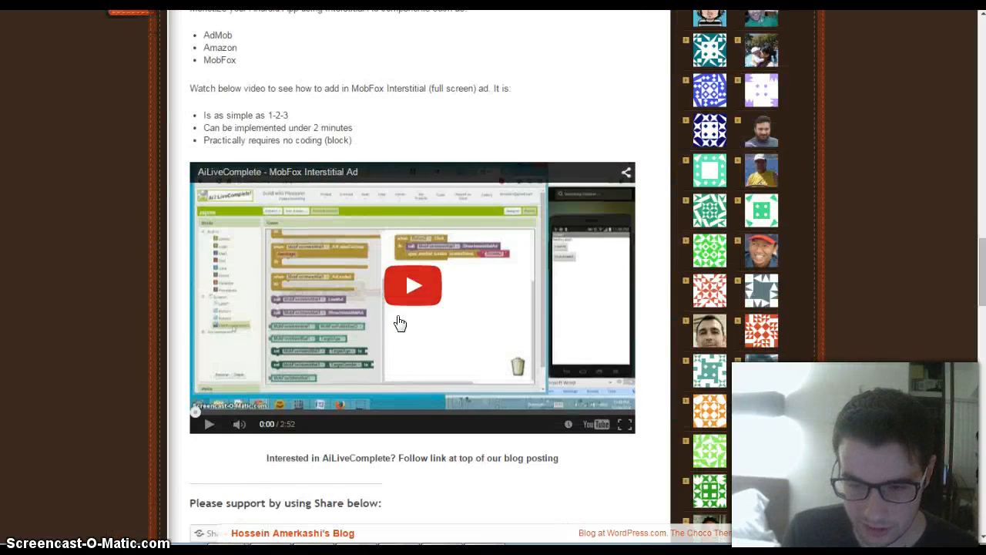
pyautogui.scroll(-3)
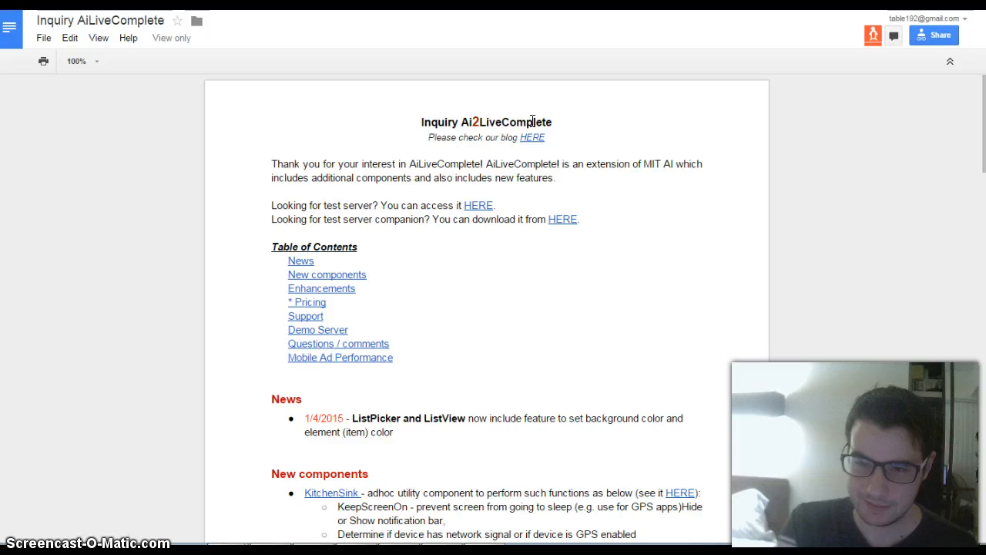
pyautogui.scroll(-3)
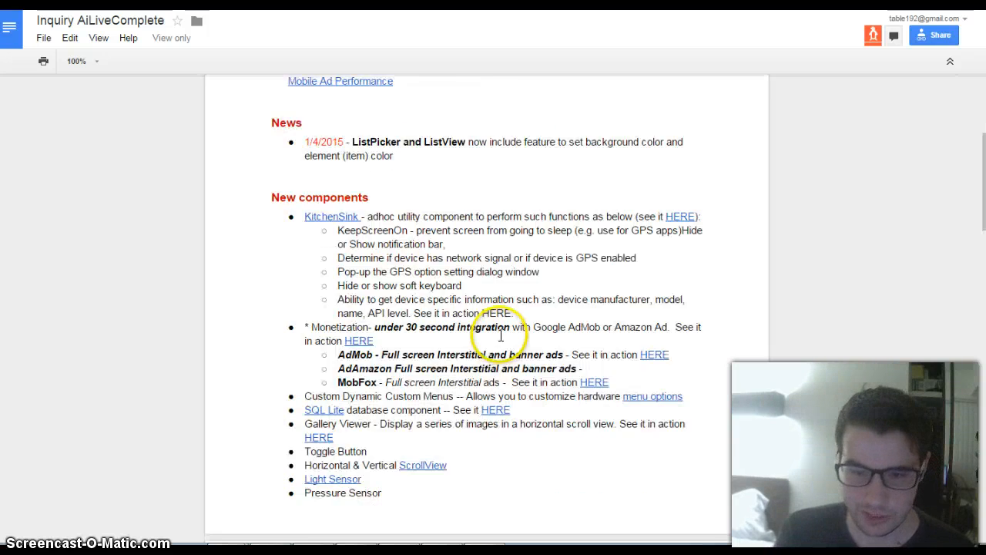
pyautogui.scroll(-3)
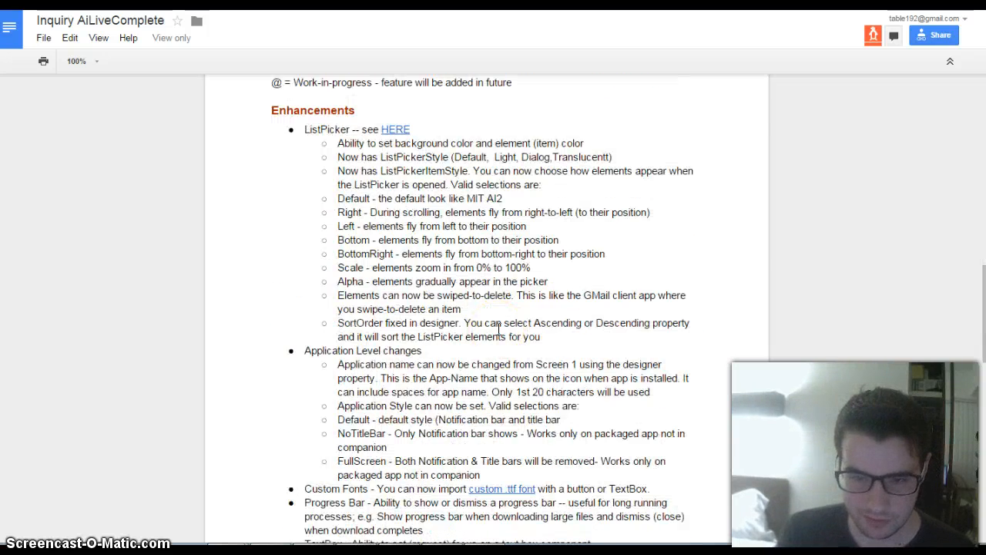
pyautogui.scroll(-3)
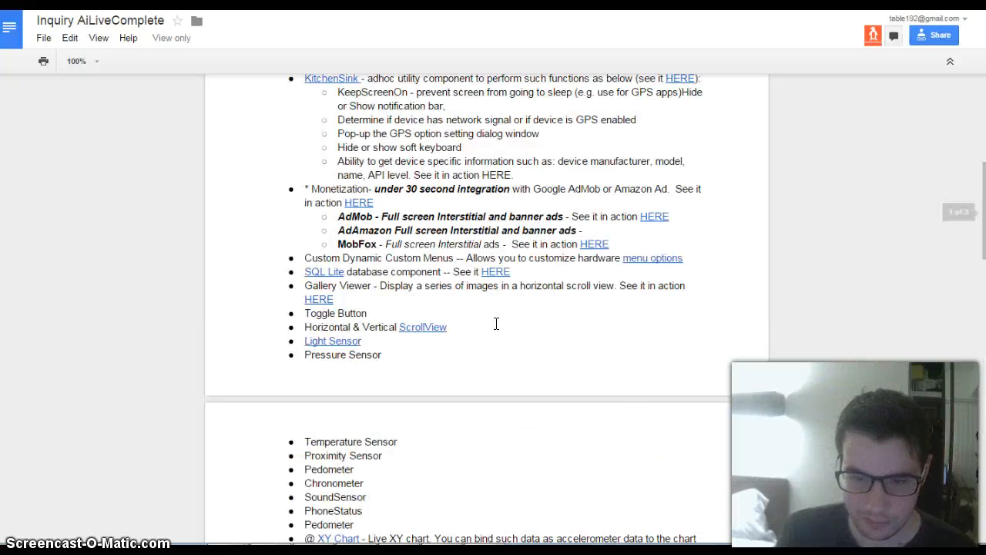
pyautogui.scroll(3)
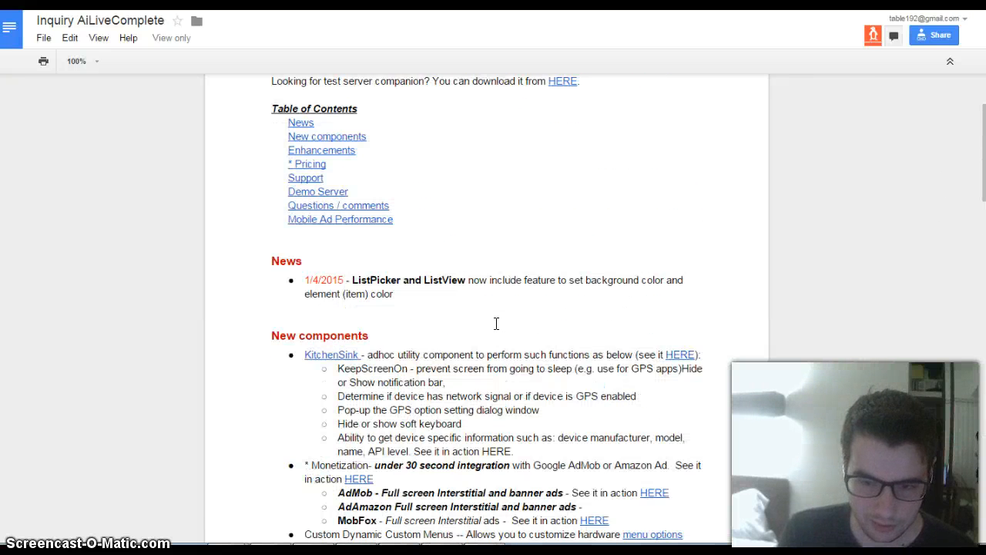
pyautogui.scroll(-3)
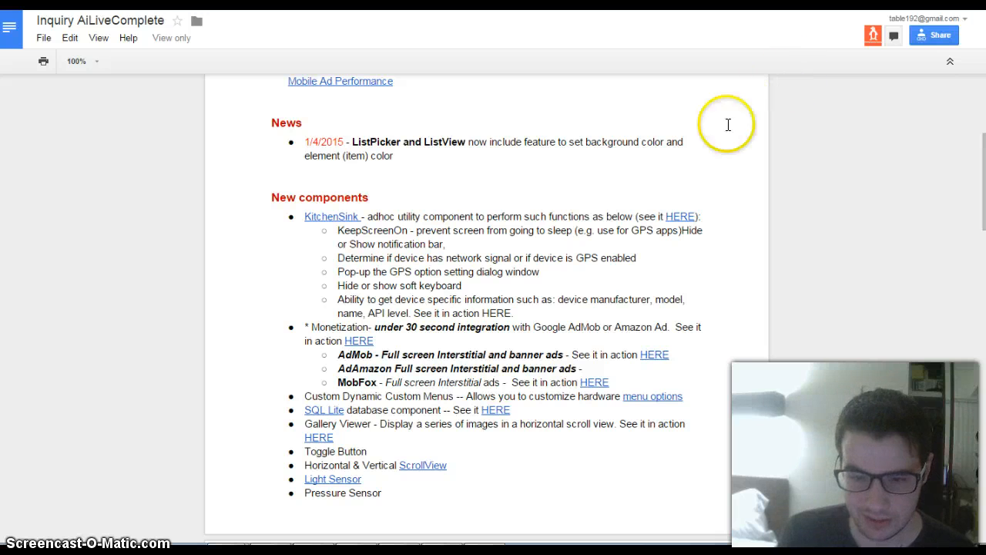
pyautogui.scroll(-3)
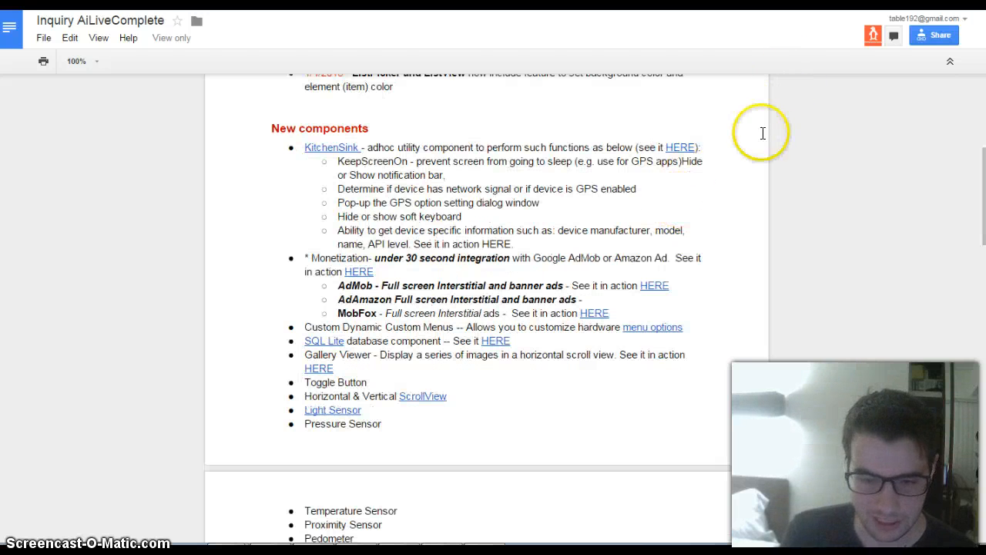
pyautogui.moveTo(716, 139)
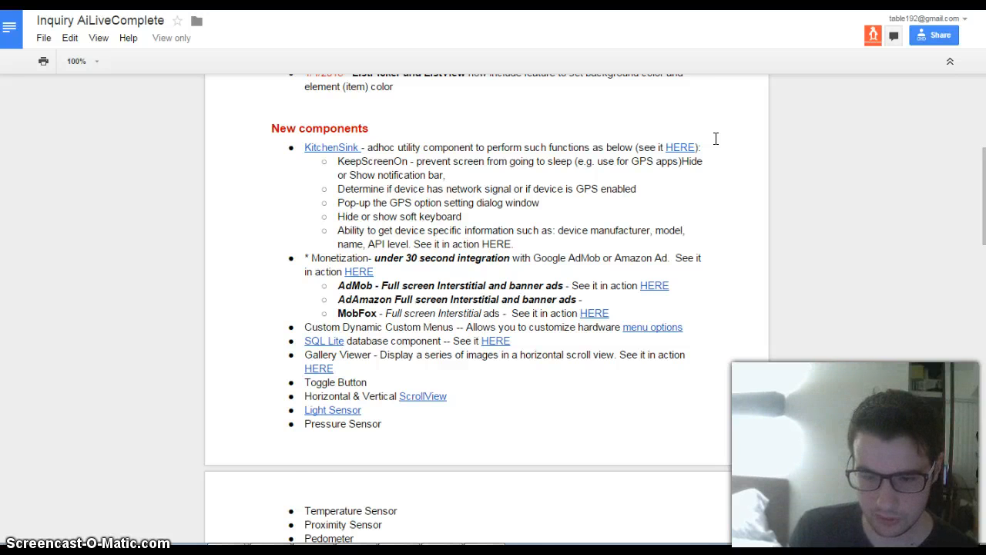
pyautogui.scroll(-3)
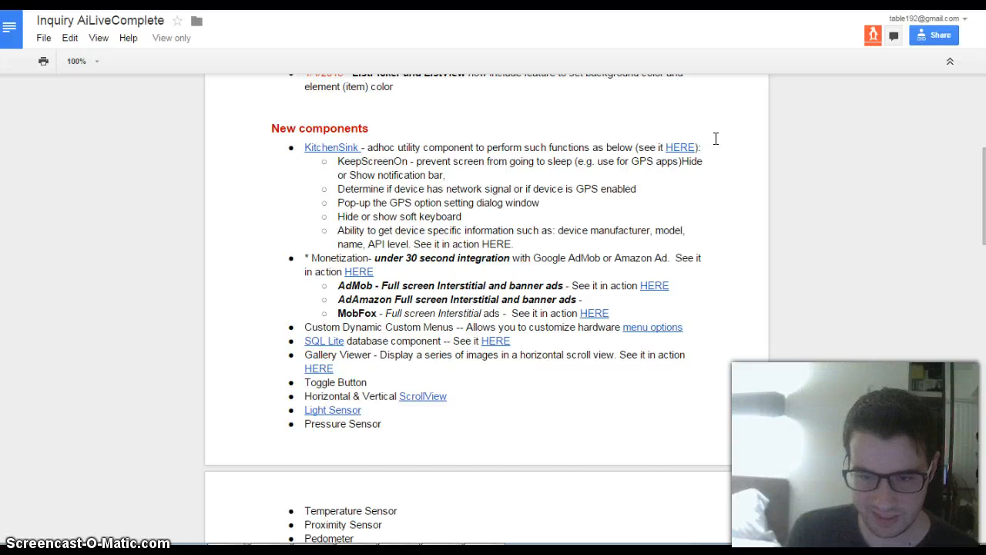
pyautogui.scroll(3)
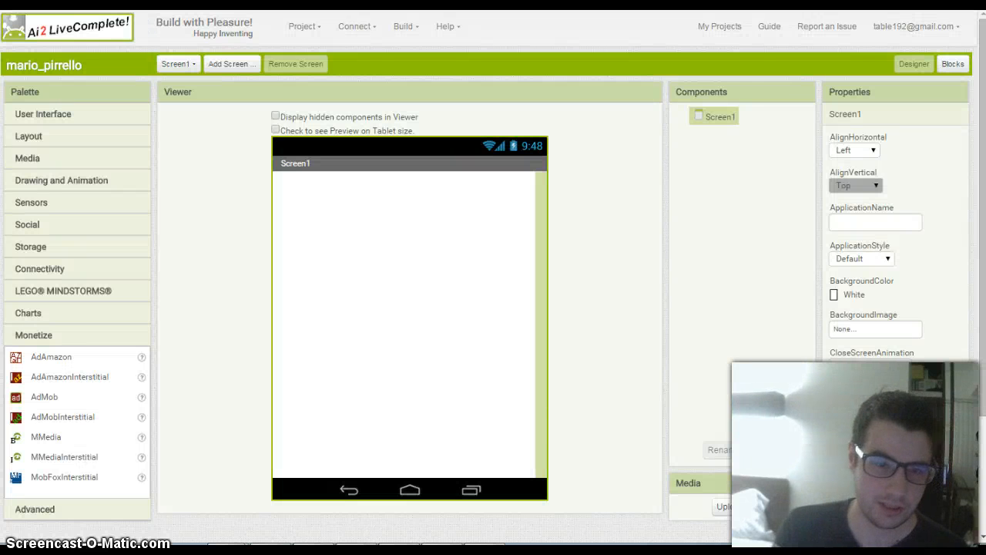
pyautogui.moveTo(27, 324)
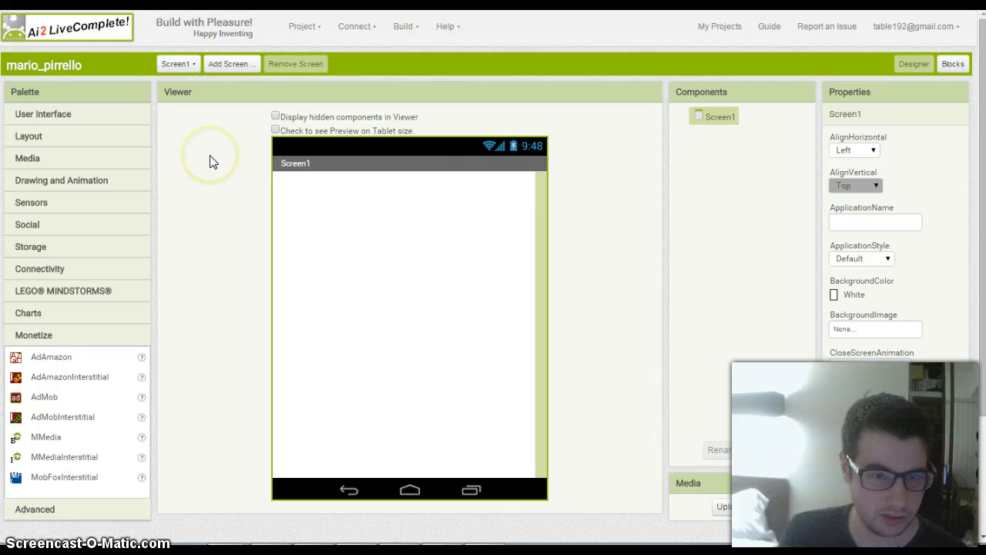
pyautogui.moveTo(139, 334)
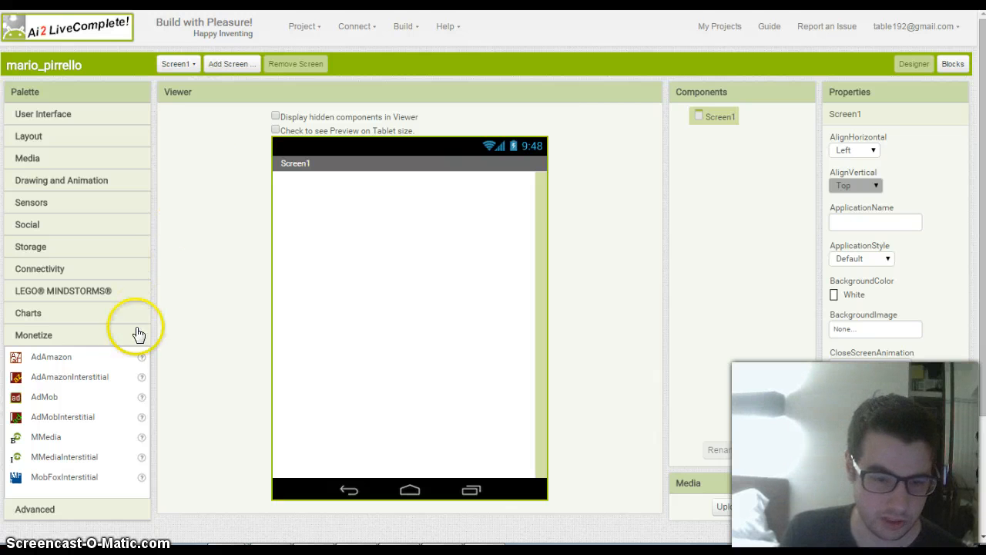
pyautogui.moveTo(108, 361)
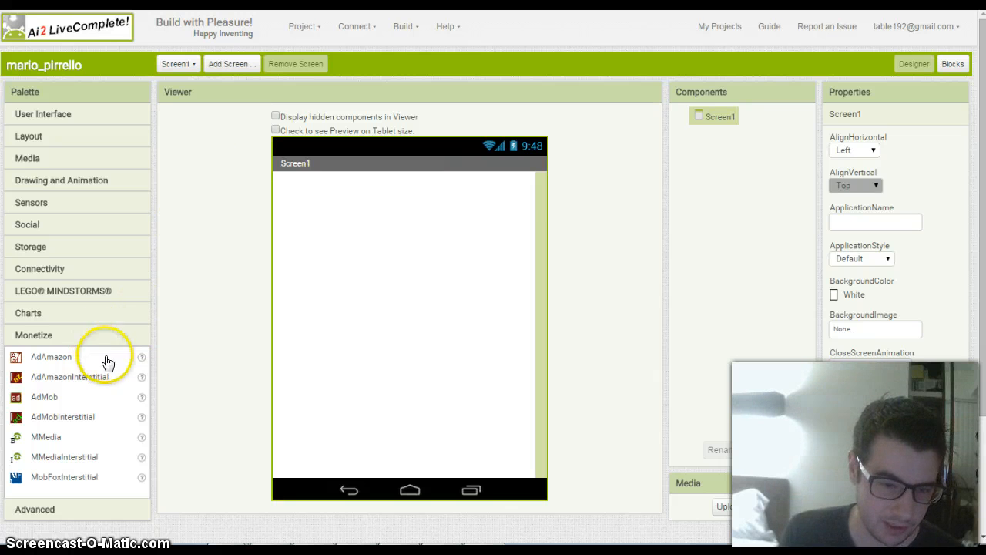
pyautogui.moveTo(54, 362)
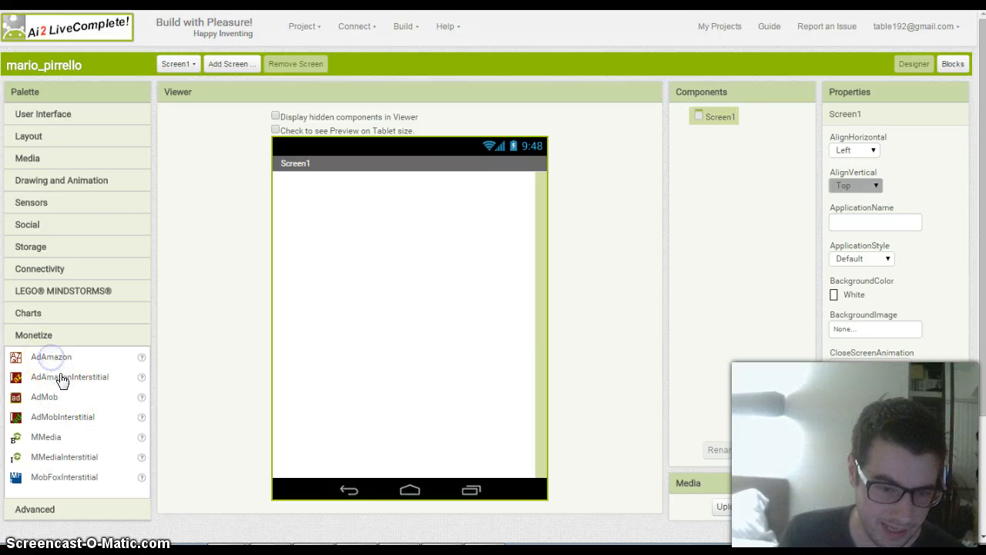
pyautogui.moveTo(66, 387)
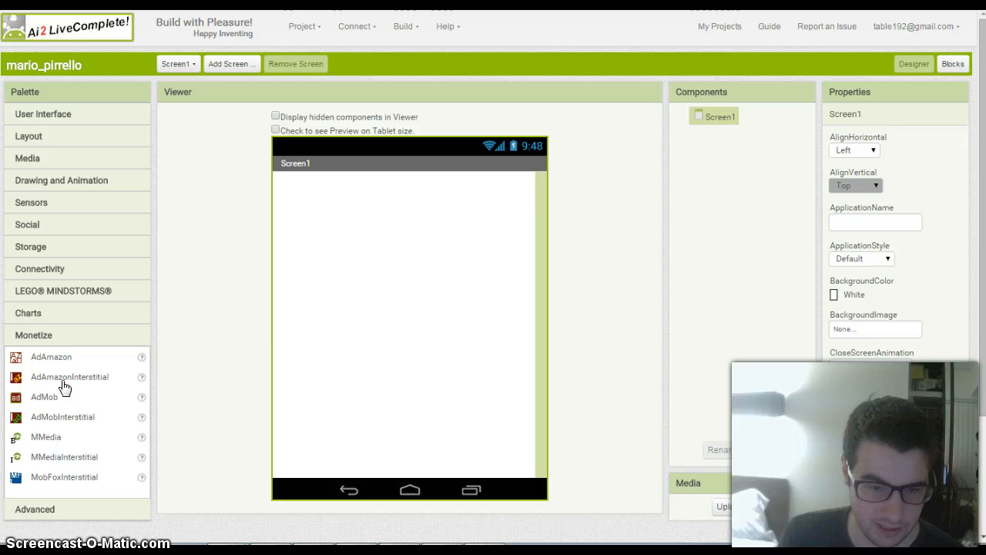
pyautogui.moveTo(68, 404)
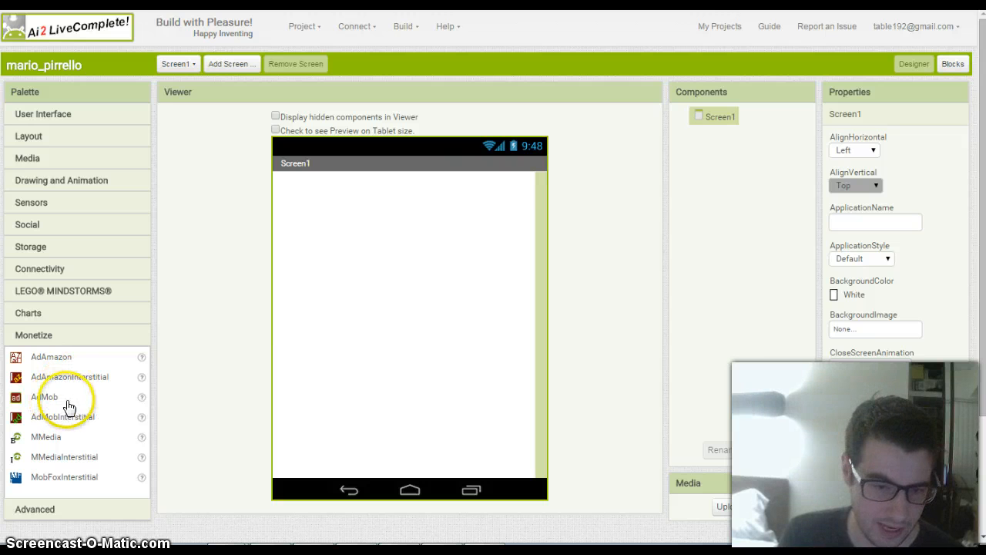
pyautogui.moveTo(80, 453)
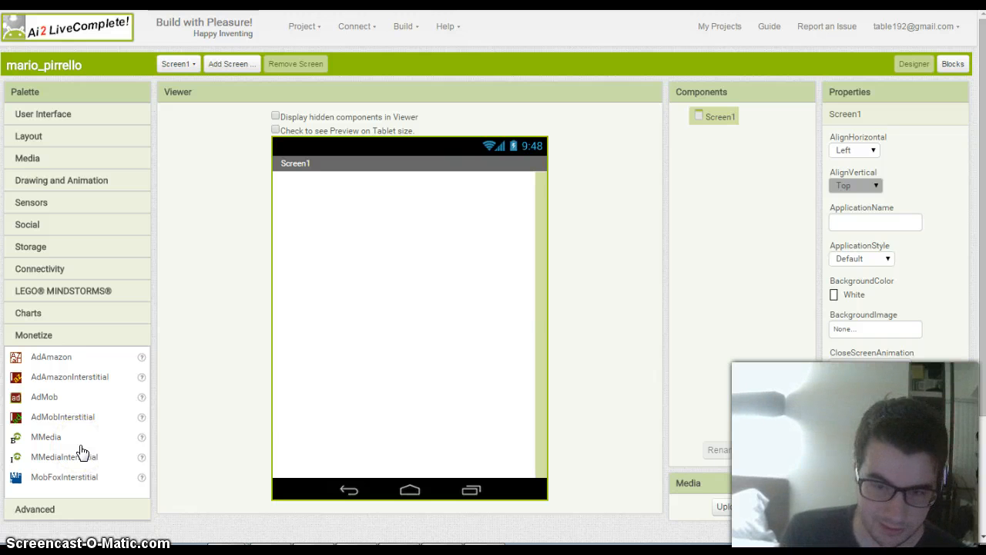
pyautogui.moveTo(182, 455)
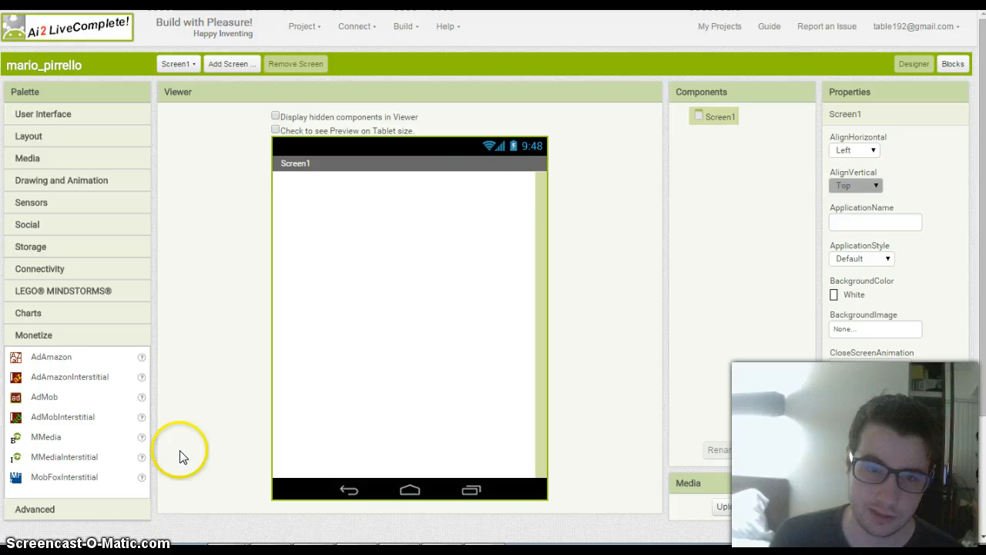
pyautogui.moveTo(68, 277)
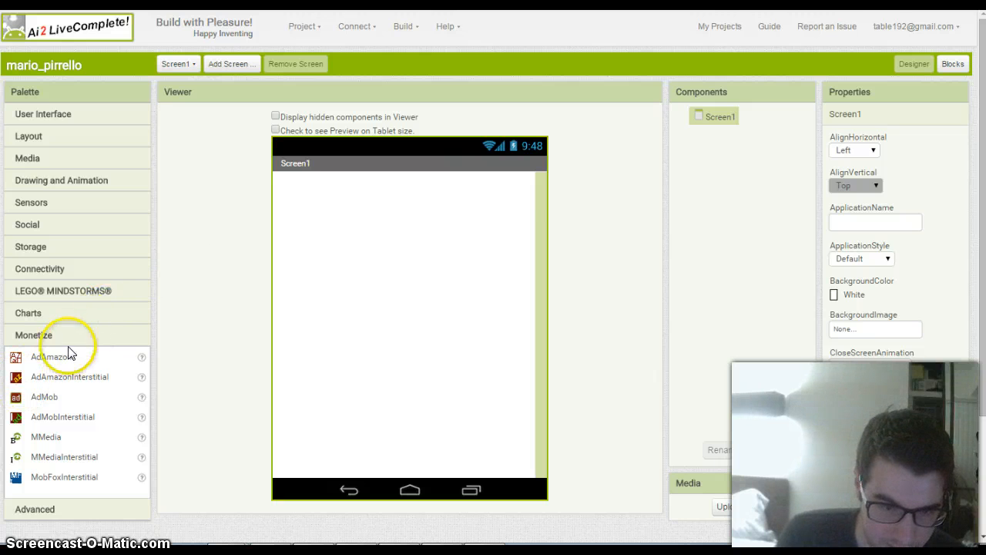
pyautogui.moveTo(93, 180)
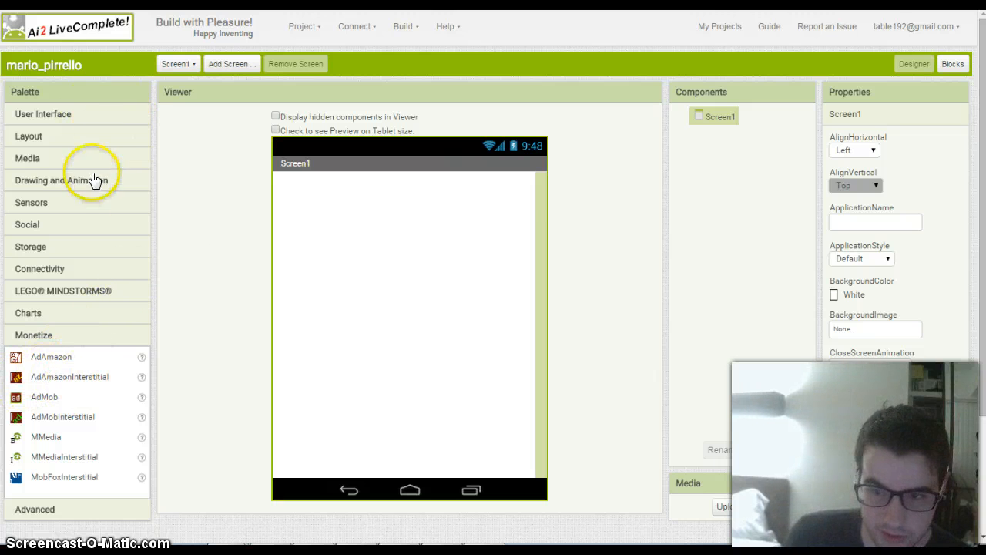
pyautogui.moveTo(54, 120)
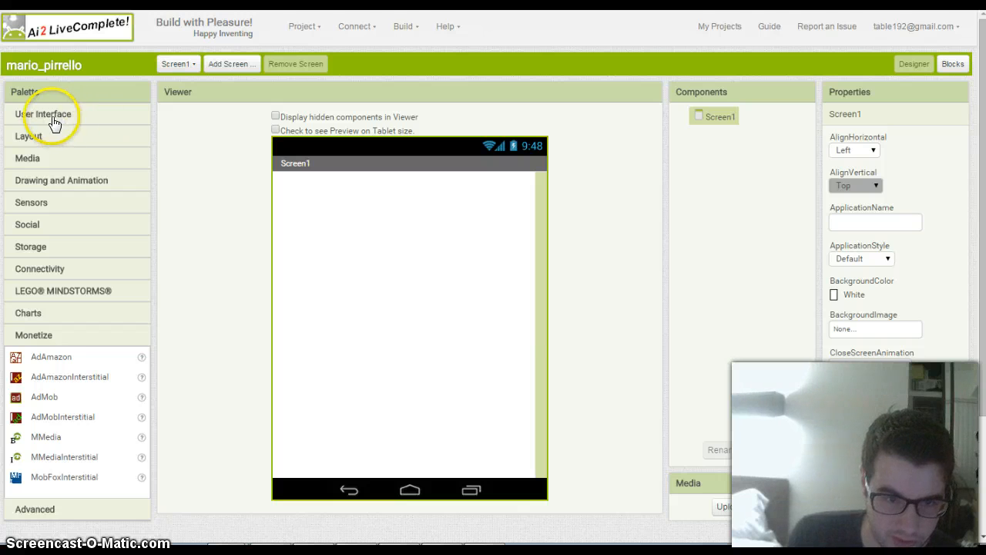
# Step: Expand the Layout and then Sensors palette groups, scrolling down to TemperatureSensor
pyautogui.click(44, 114)
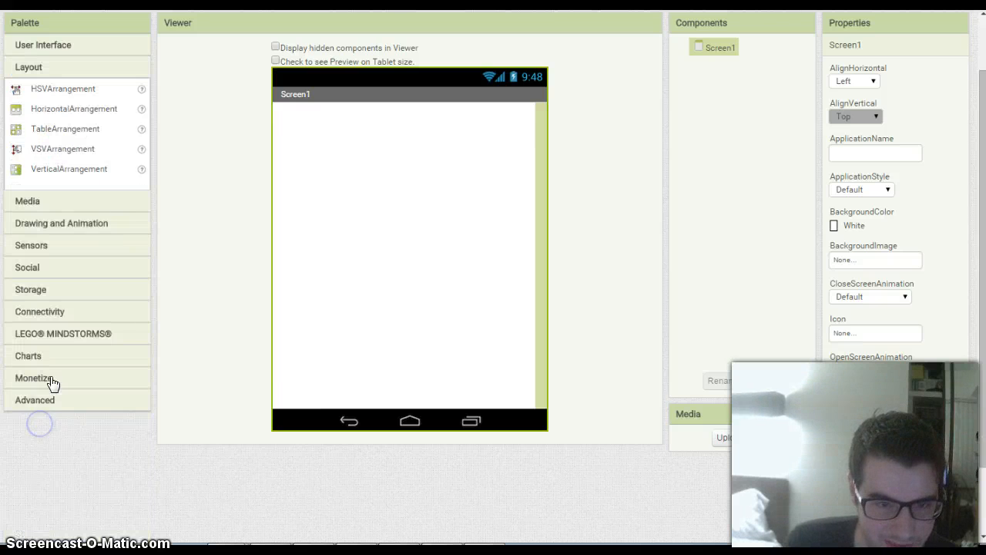
pyautogui.moveTo(87, 202)
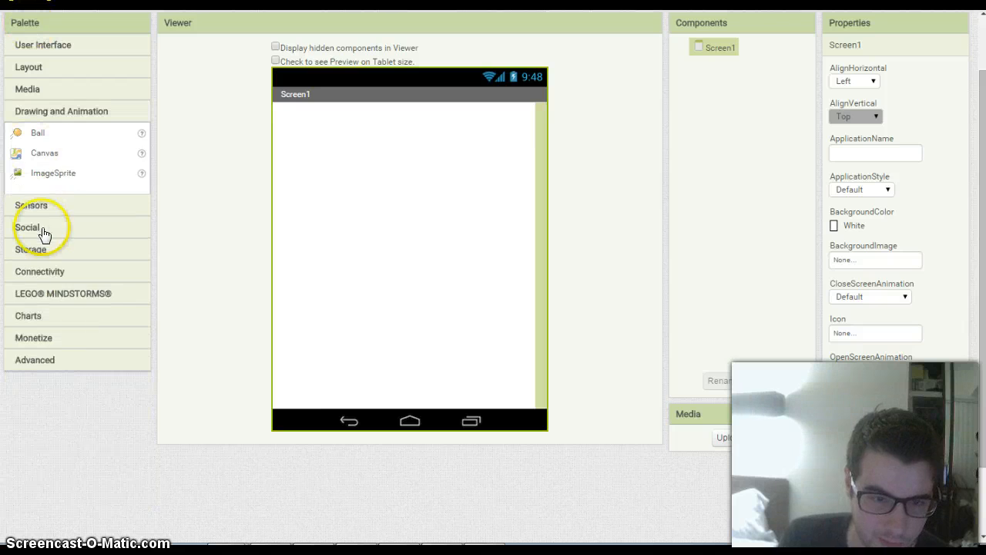
pyautogui.click(31, 204)
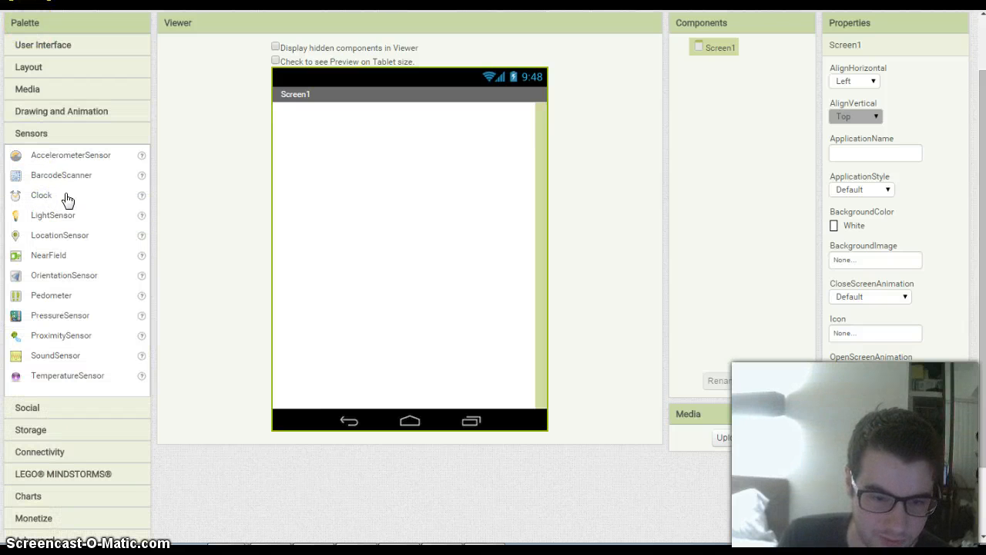
pyautogui.moveTo(195, 224)
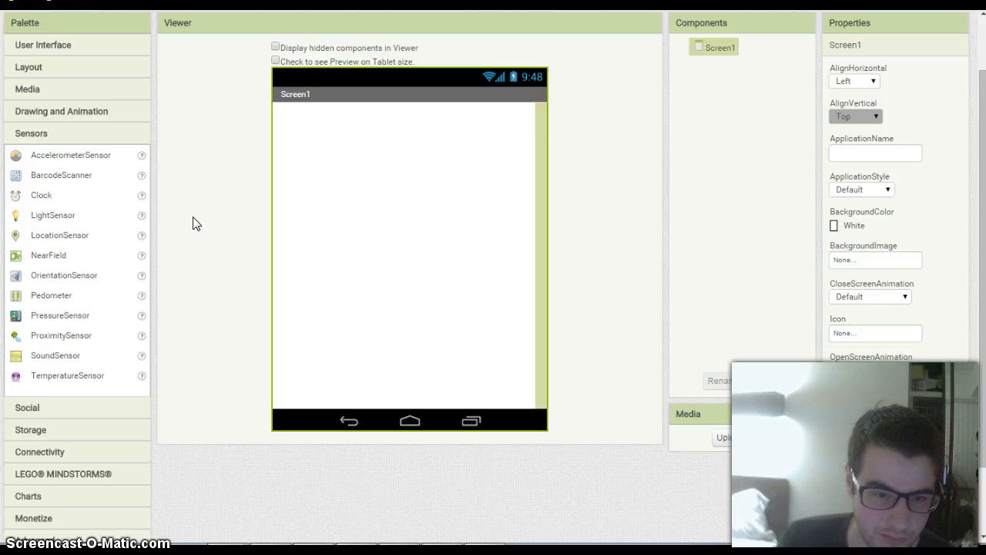
pyautogui.moveTo(230, 129)
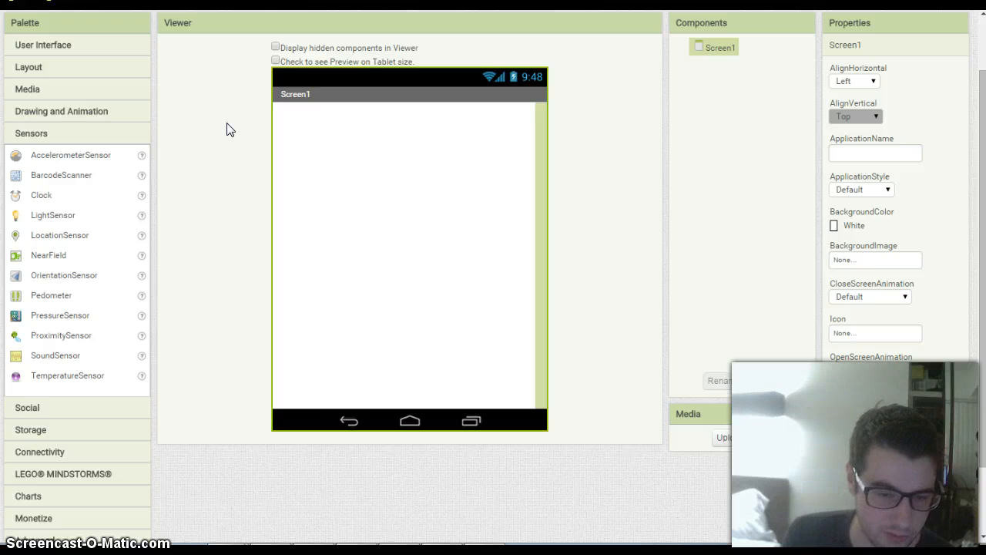
pyautogui.moveTo(83, 339)
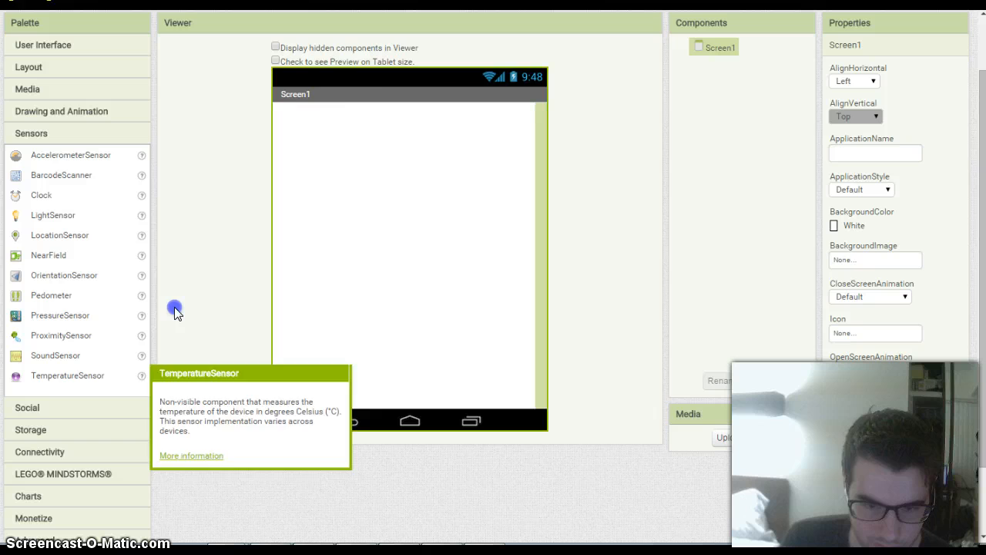
pyautogui.moveTo(184, 293)
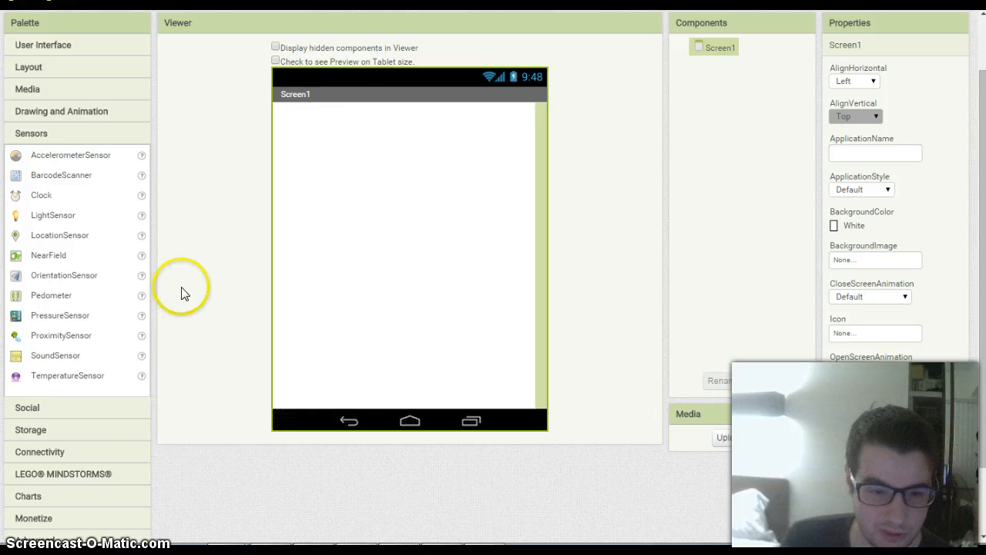
pyautogui.moveTo(224, 203)
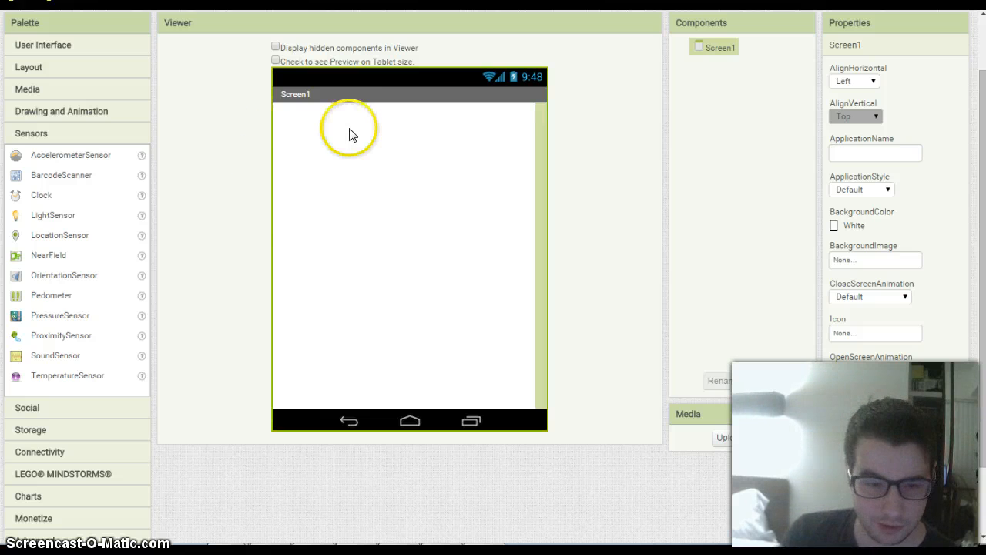
pyautogui.moveTo(106, 386)
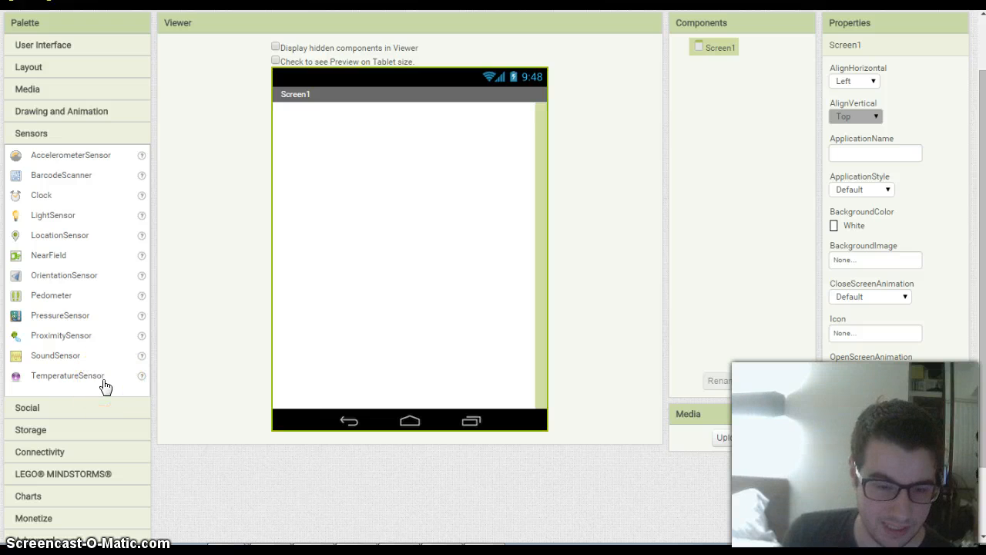
pyautogui.moveTo(116, 365)
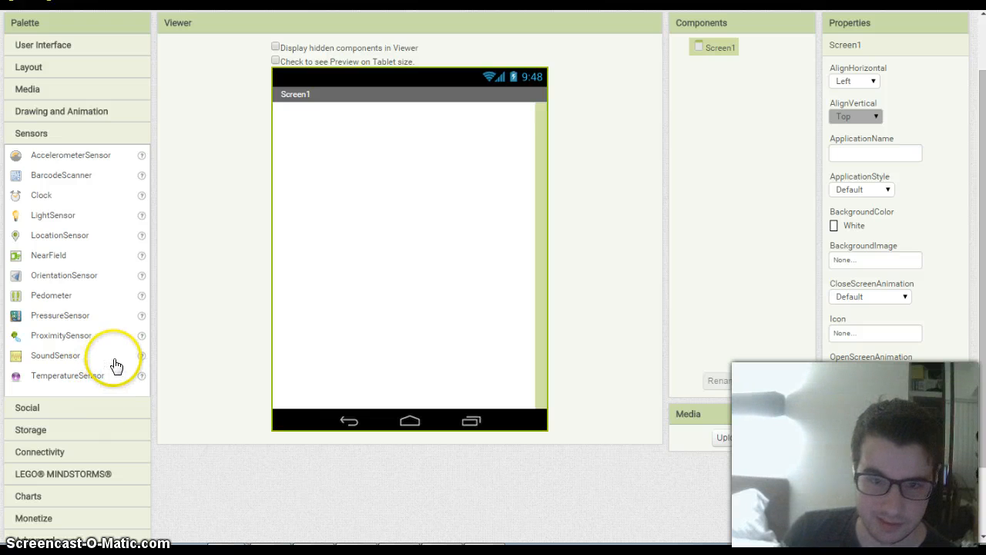
pyautogui.moveTo(103, 316)
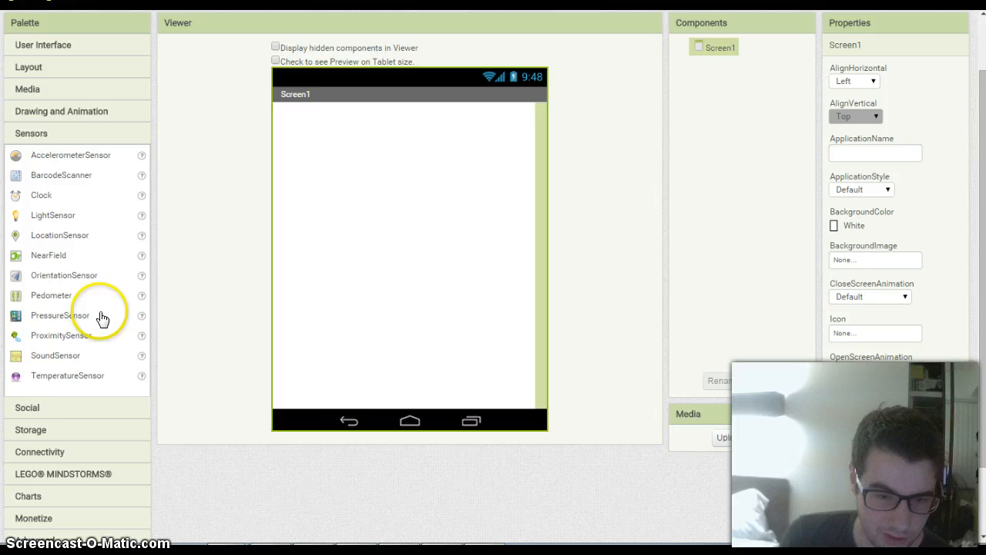
pyautogui.moveTo(98, 349)
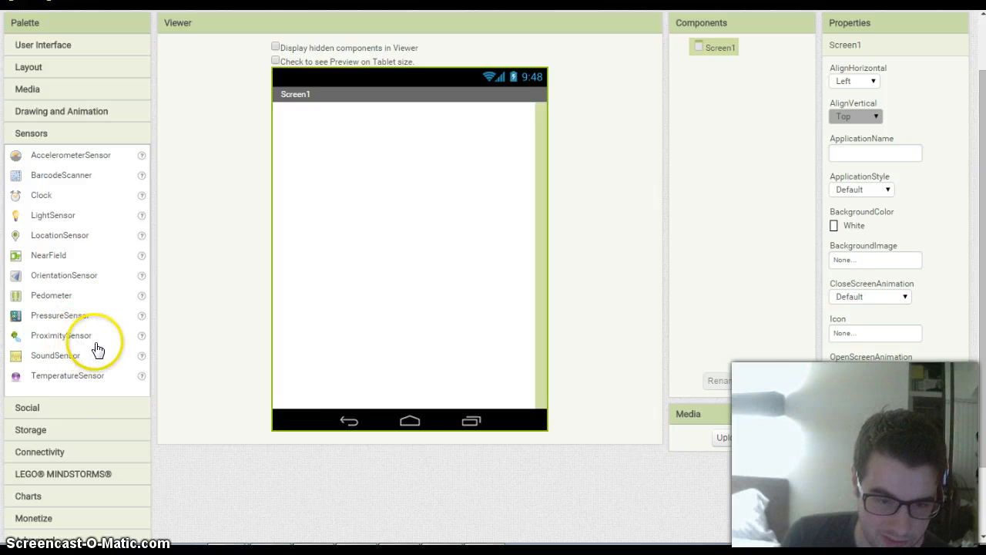
pyautogui.scroll(-3)
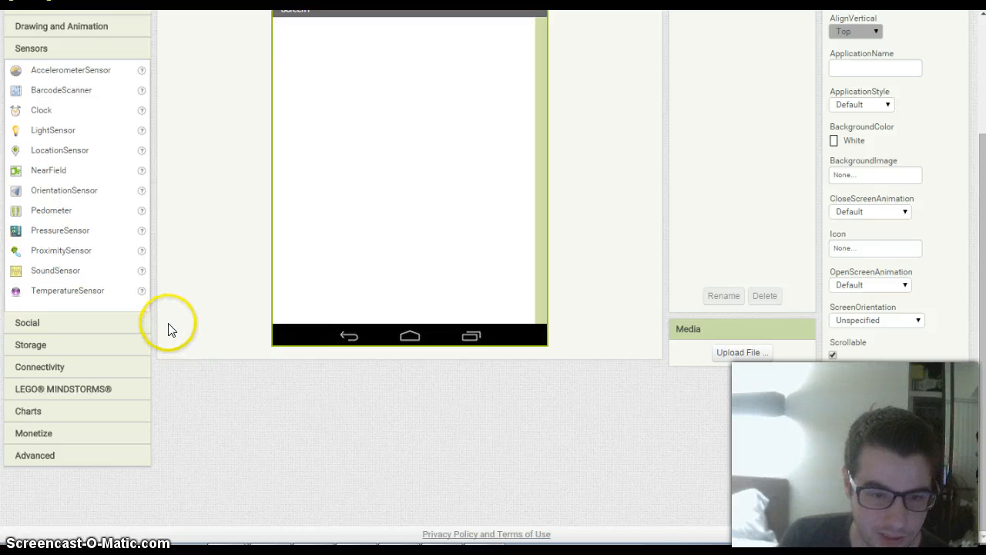
# Step: Browse the Social, Storage, Connectivity and User Interface palette groups, scrolling through the list
pyautogui.click(27, 322)
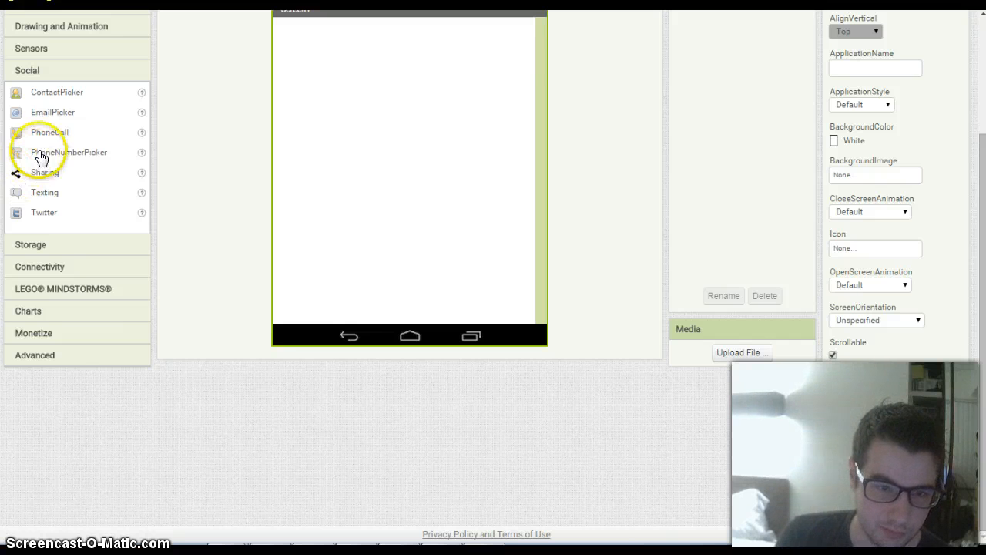
pyautogui.click(30, 70)
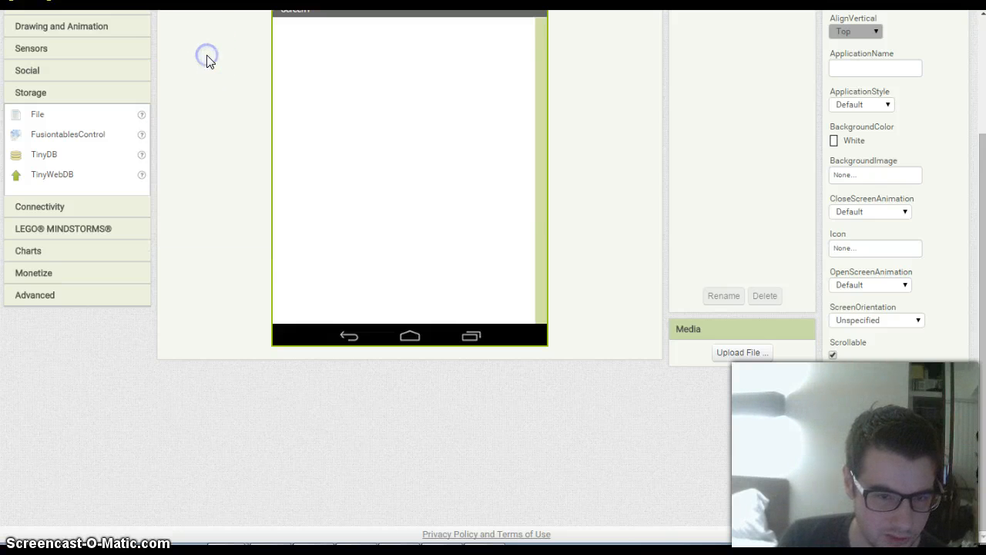
pyautogui.moveTo(83, 210)
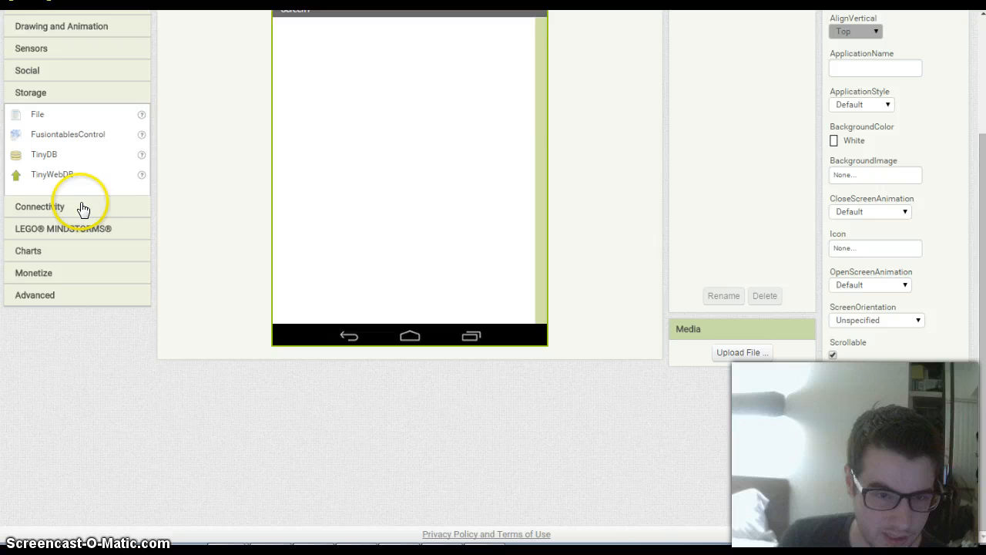
pyautogui.click(39, 206)
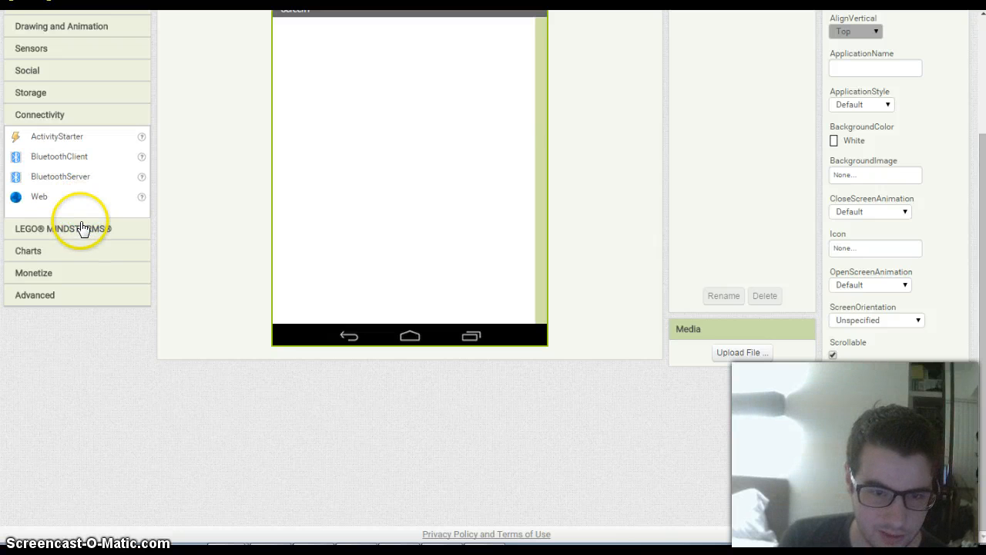
pyautogui.moveTo(94, 234)
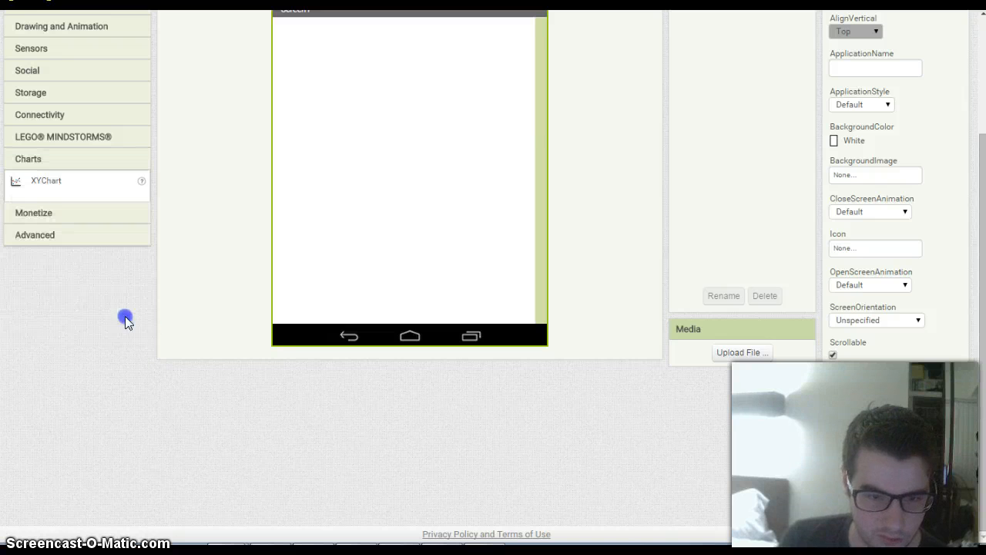
pyautogui.moveTo(139, 227)
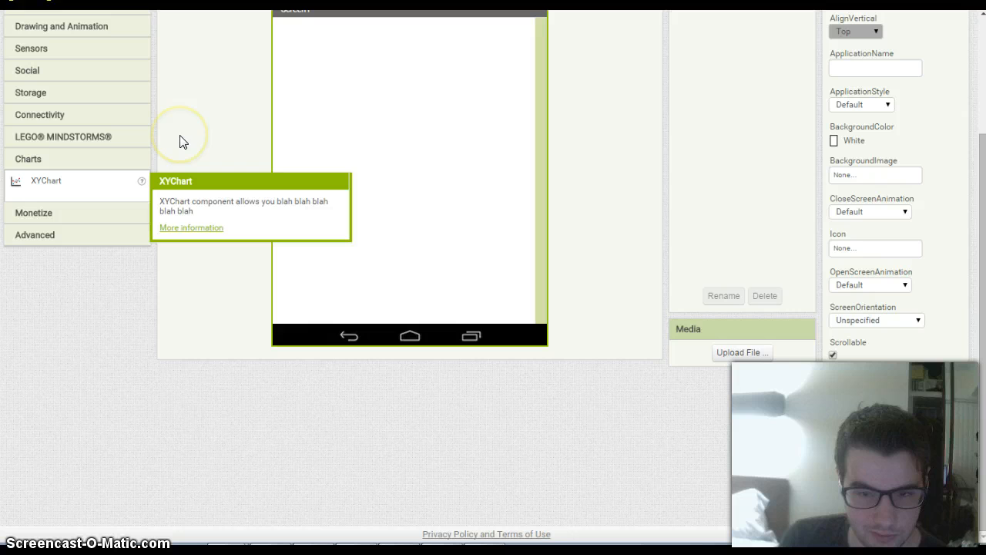
pyautogui.moveTo(103, 252)
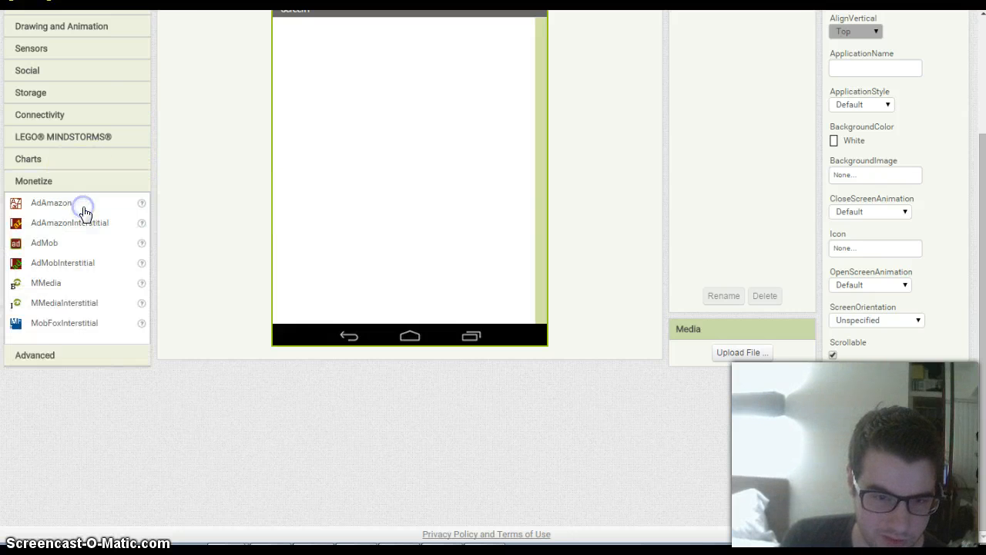
pyautogui.moveTo(198, 301)
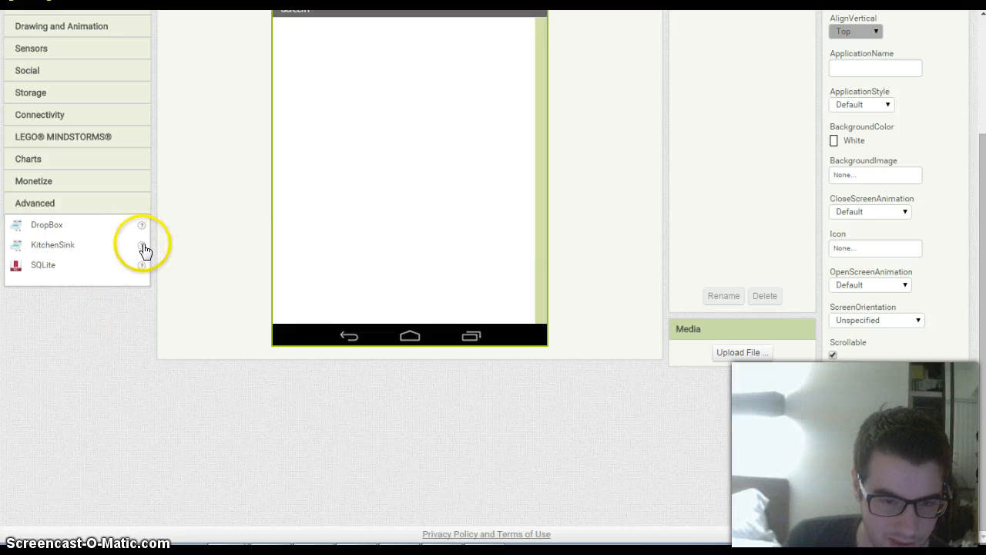
pyautogui.moveTo(142, 233)
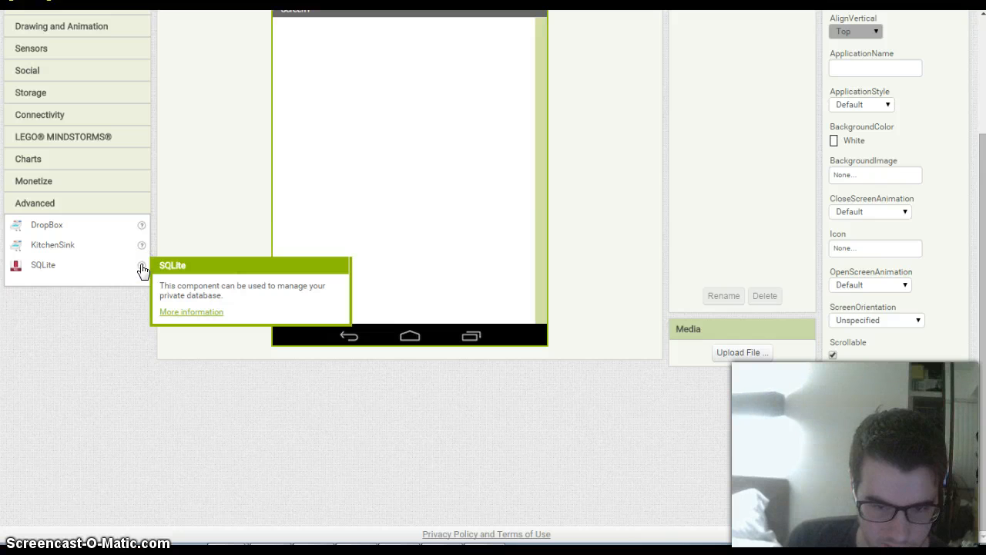
pyautogui.moveTo(233, 202)
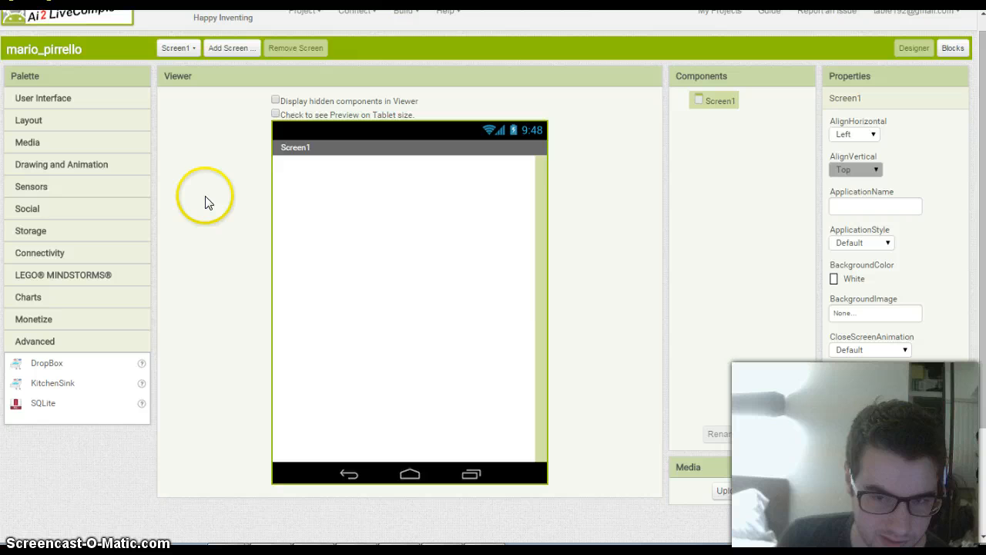
pyautogui.moveTo(12, 171)
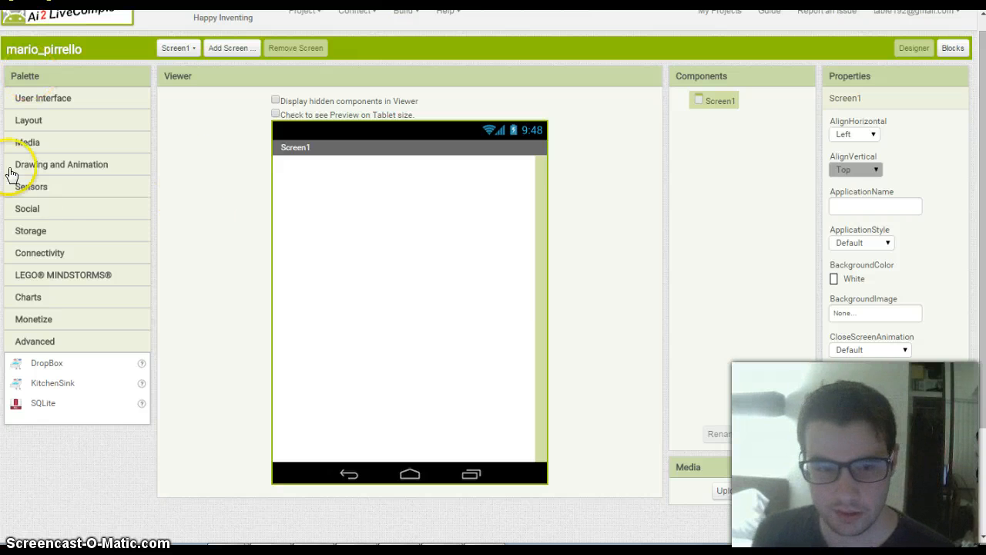
pyautogui.click(43, 98)
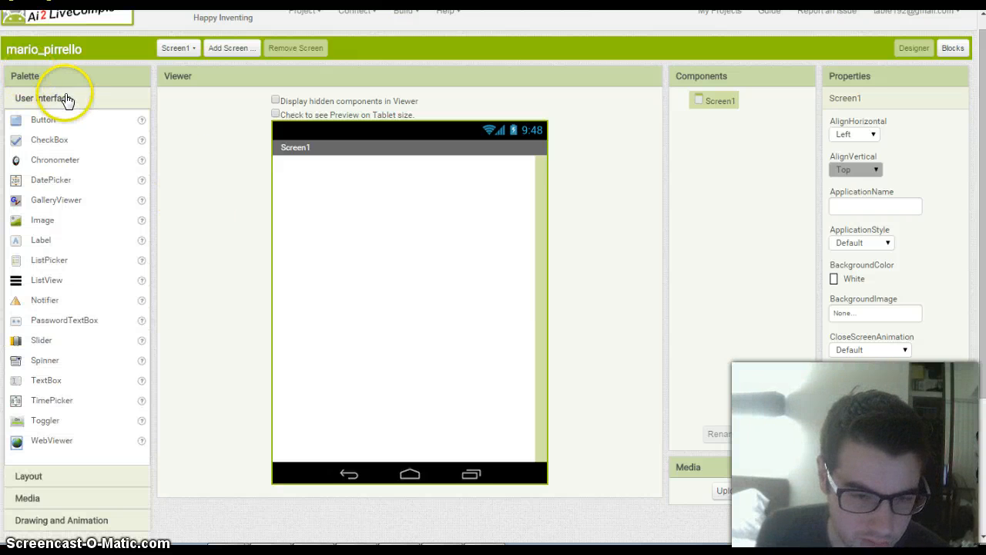
pyautogui.scroll(-3)
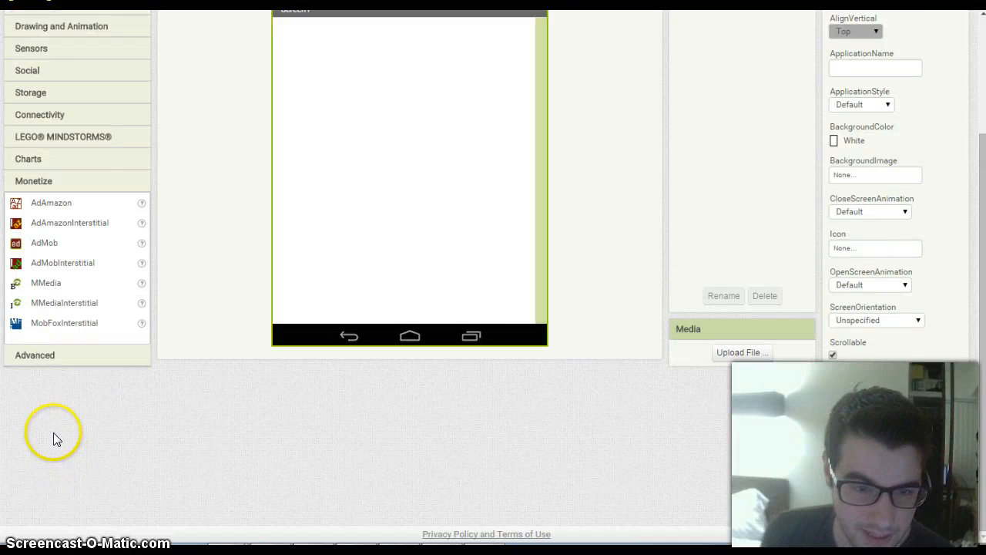
pyautogui.moveTo(126, 192)
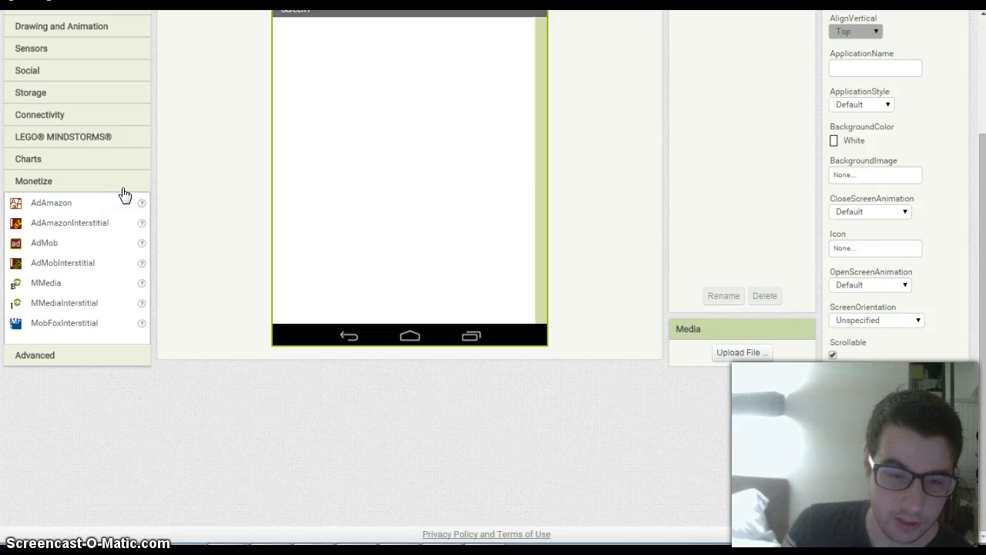
pyautogui.scroll(3)
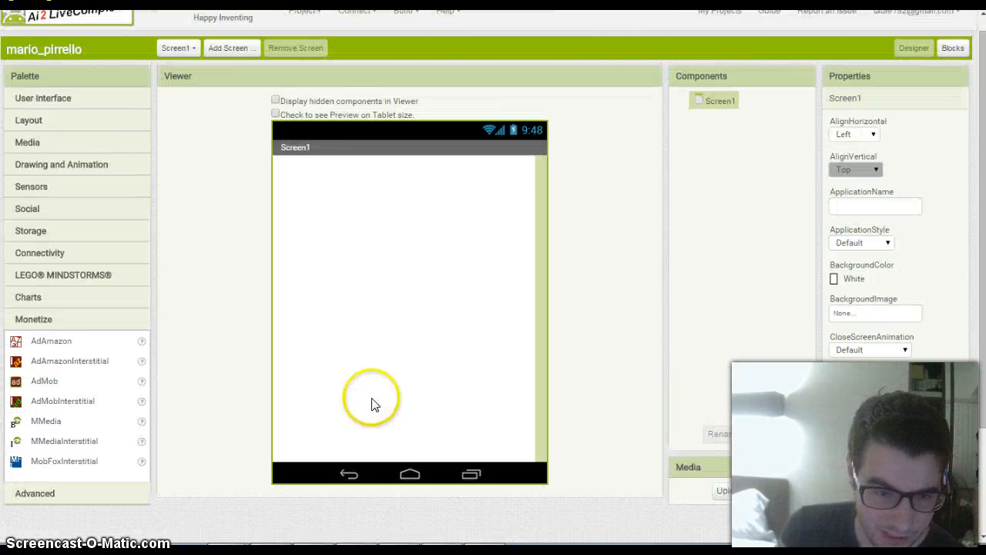
pyautogui.moveTo(60, 400)
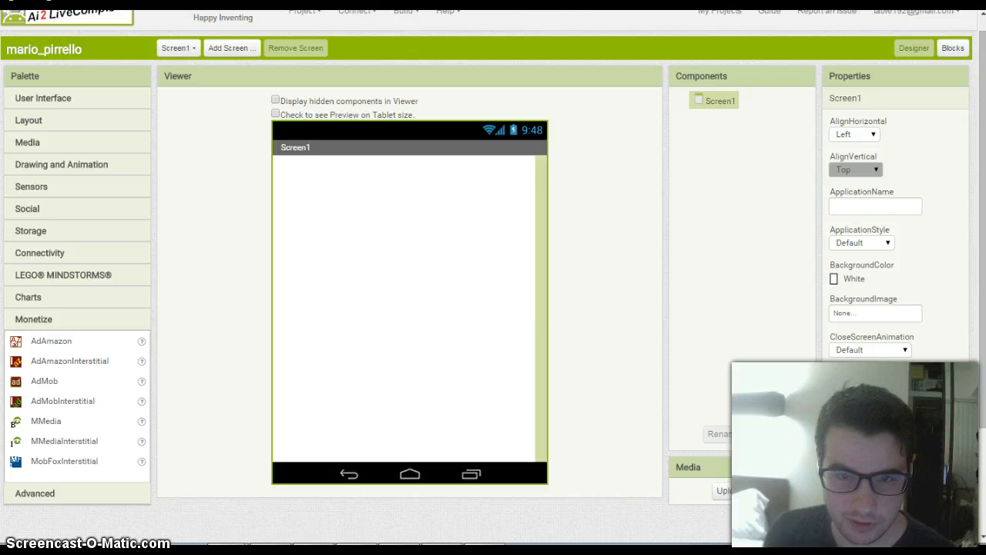
pyautogui.scroll(-3)
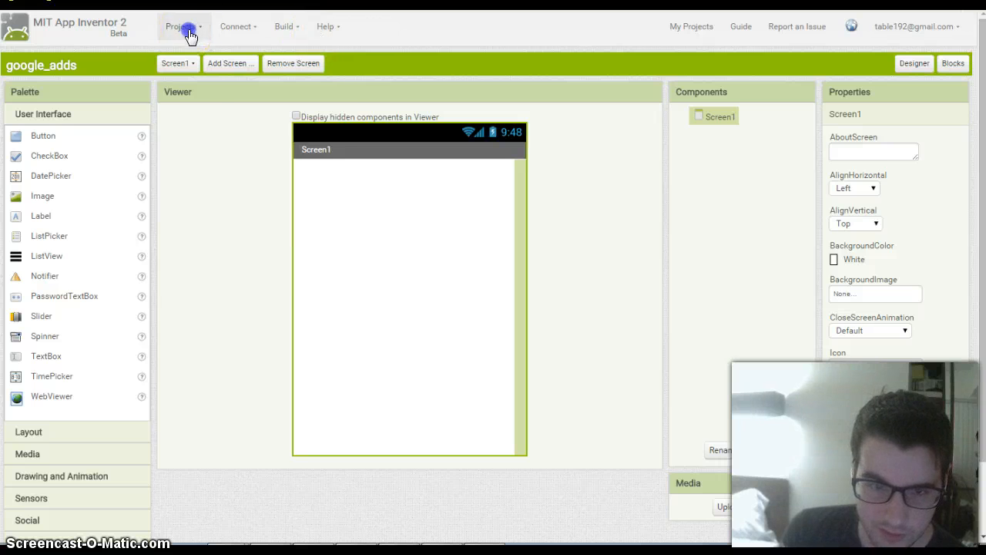
# Step: Open the Projects menu of the google_adds project in MIT App Inventor 2
pyautogui.click(182, 26)
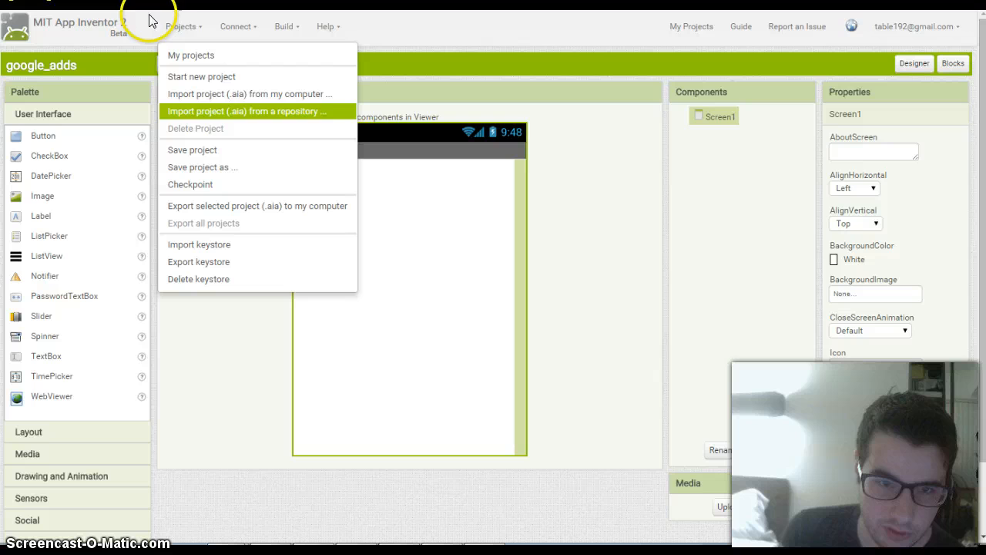
pyautogui.moveTo(192, 55)
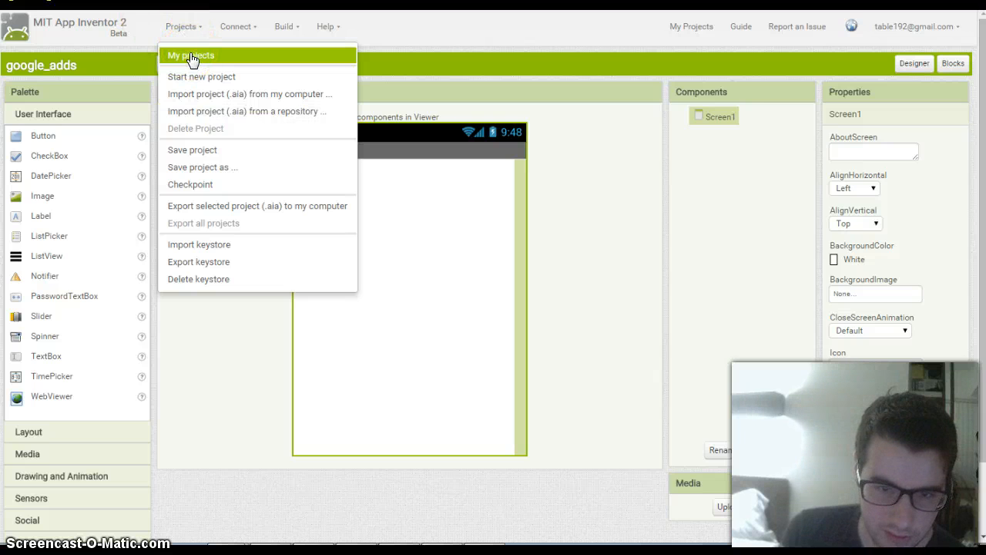
pyautogui.moveTo(191, 206)
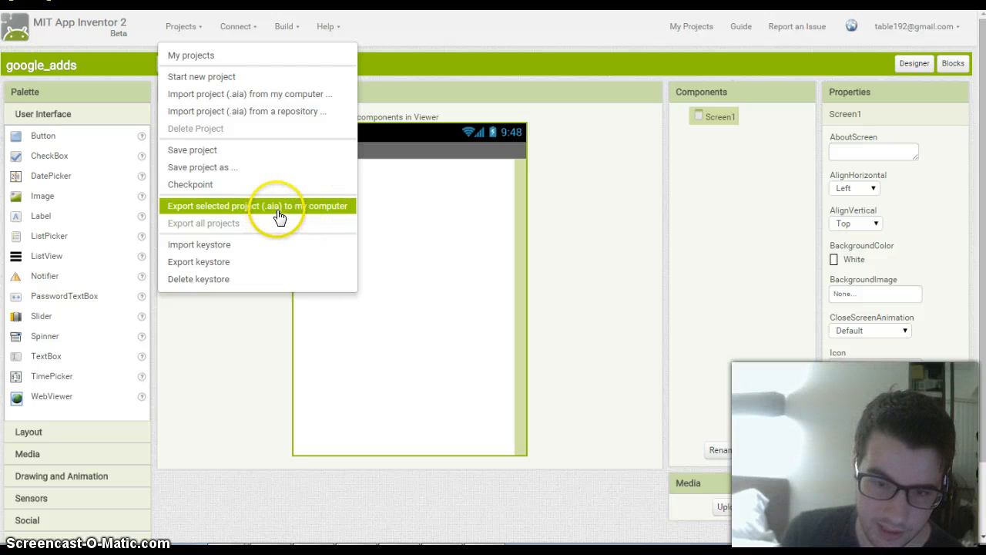
pyautogui.moveTo(739, 30)
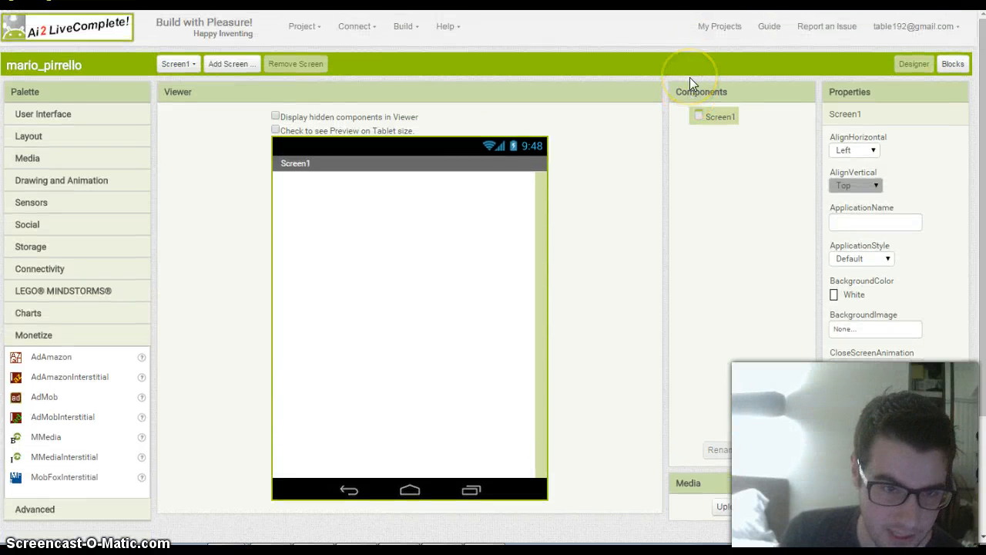
pyautogui.moveTo(603, 120)
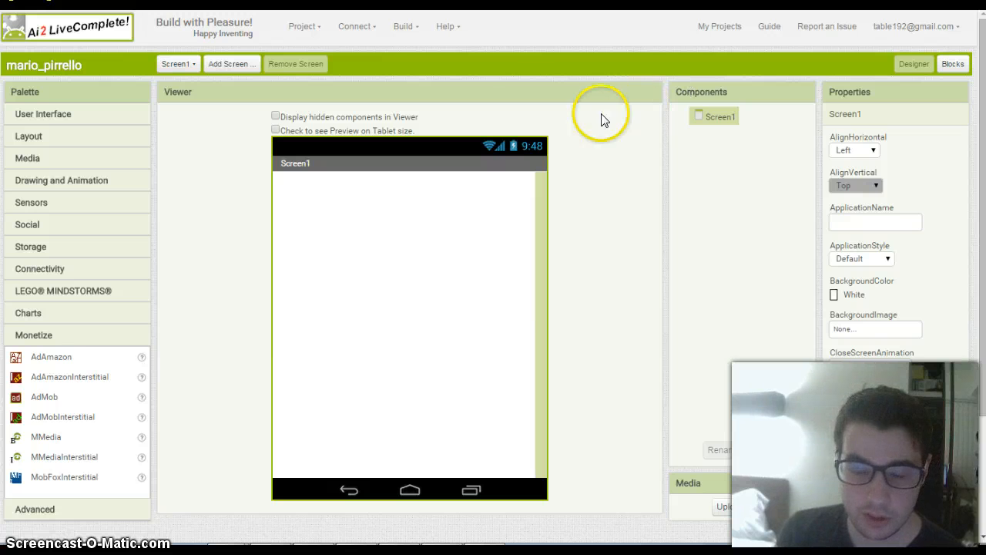
# Step: Open the Project menu for mario_pirrello in AI2LiveComplete
pyautogui.click(303, 26)
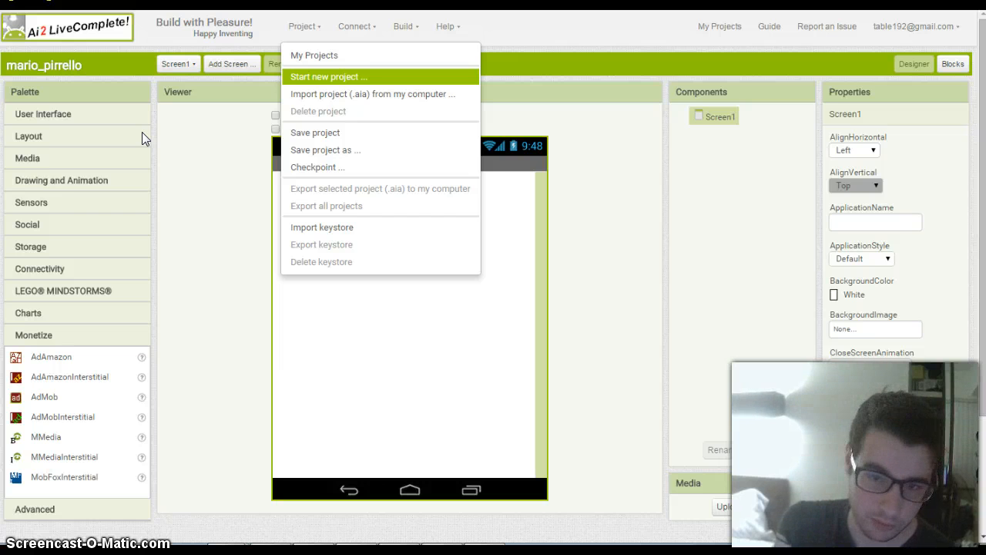
pyautogui.moveTo(222, 190)
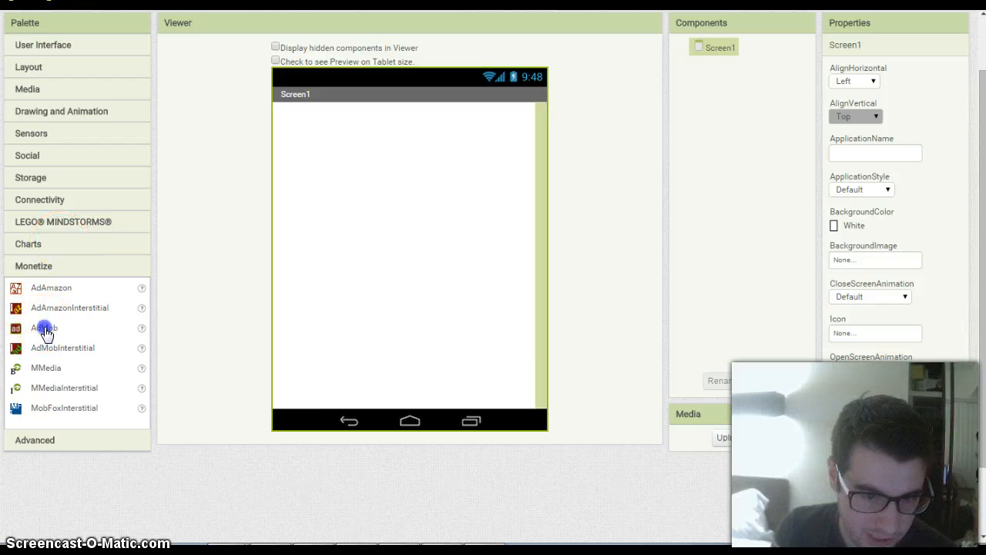
pyautogui.moveTo(44, 328); pyautogui.dragTo(434, 120)
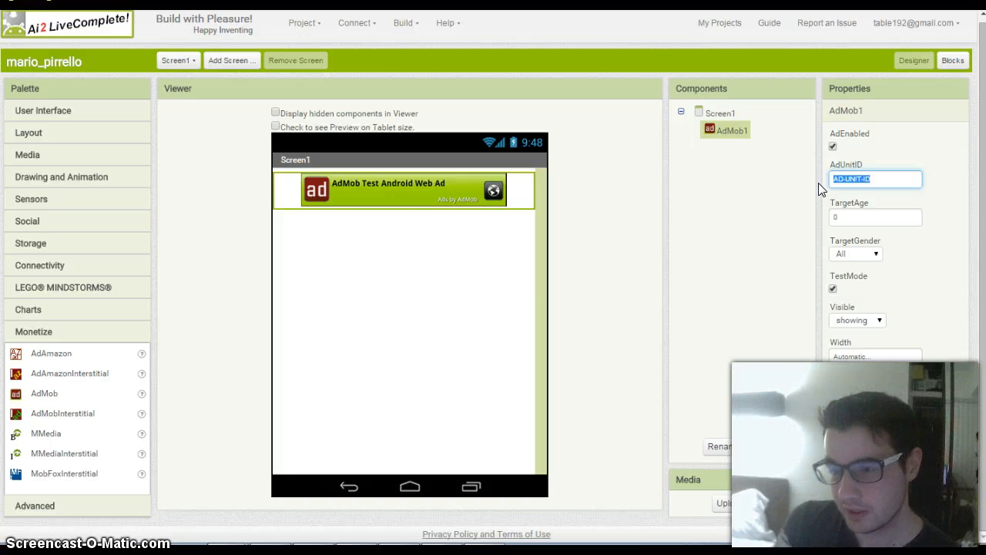
pyautogui.moveTo(555, 168)
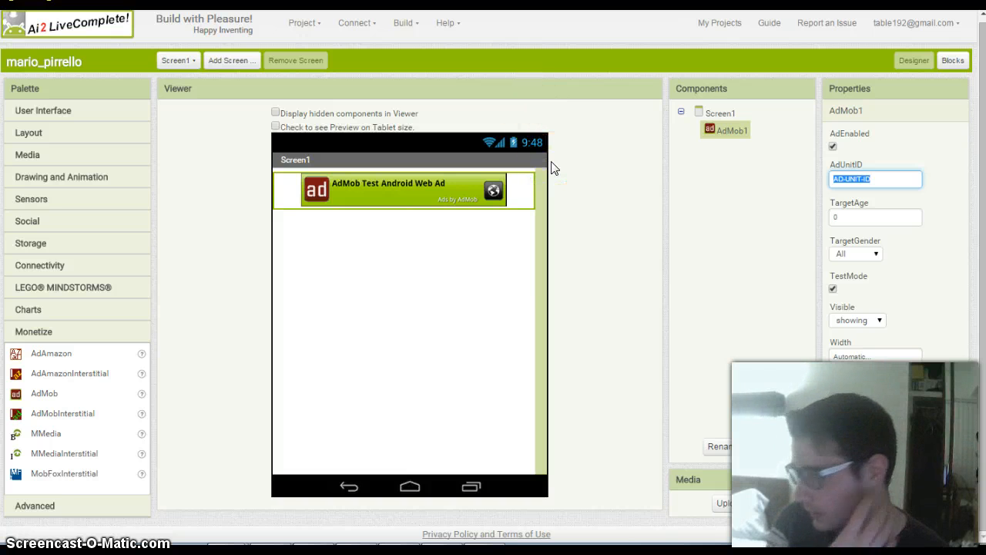
pyautogui.moveTo(807, 214)
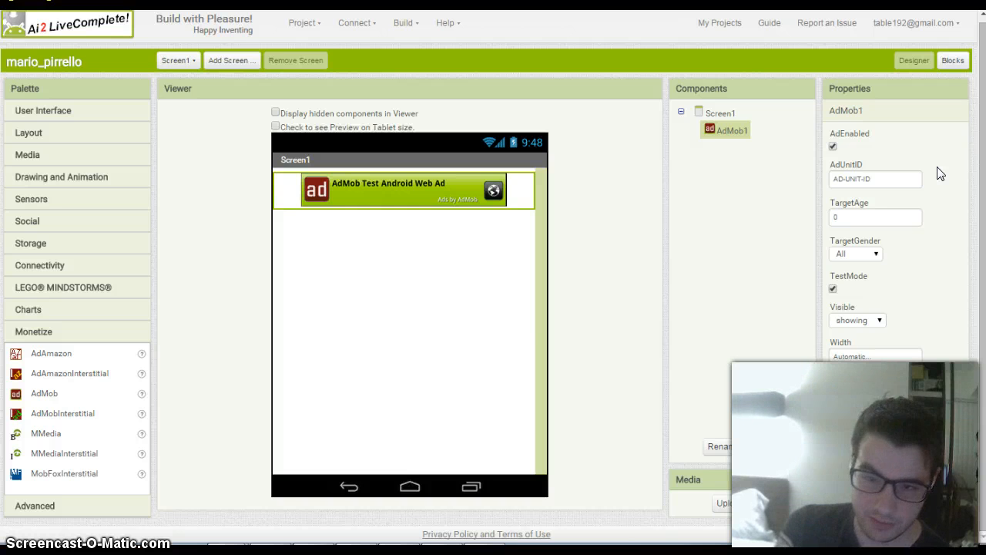
pyautogui.moveTo(930, 298)
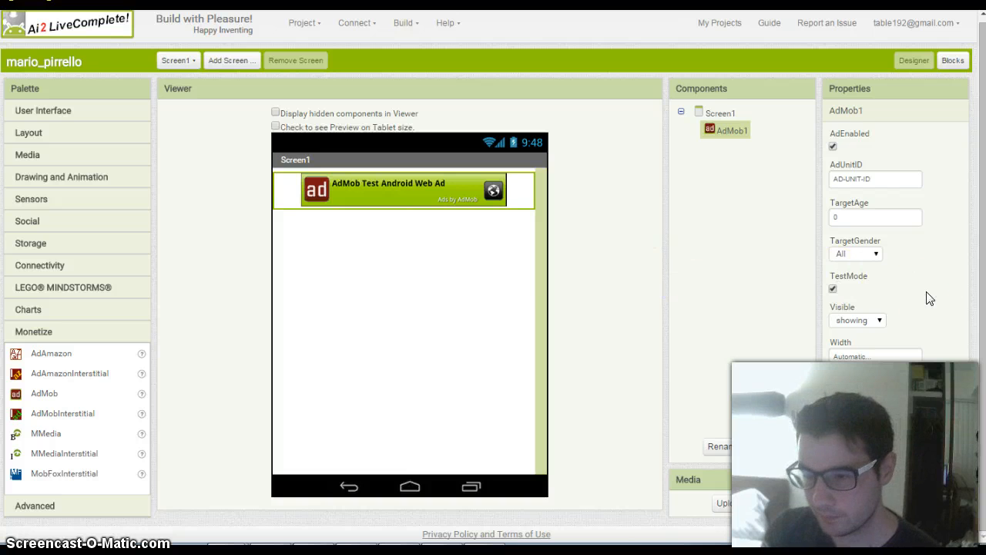
pyautogui.moveTo(875, 322)
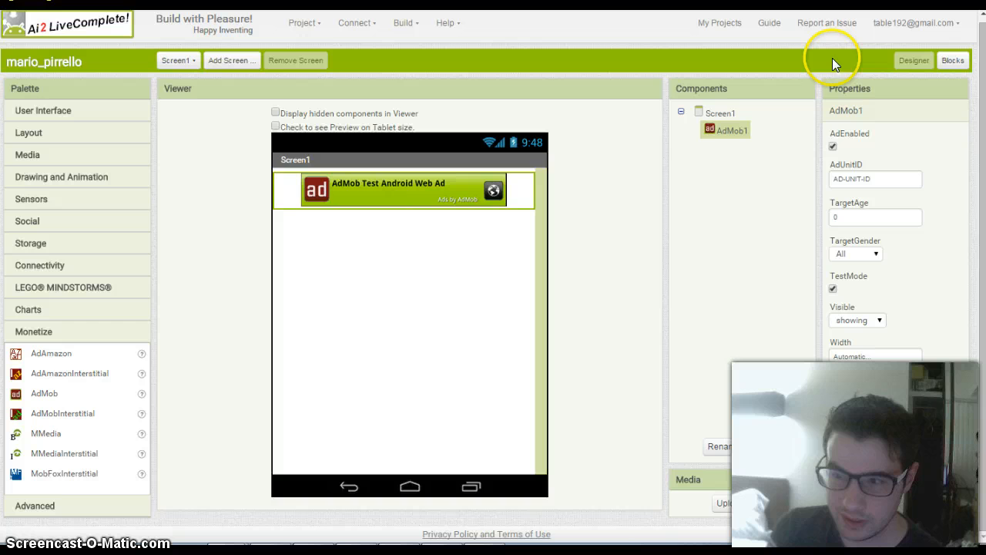
# Step: Switch to the Blocks editor and scroll through AdMob1's event, method and property blocks
pyautogui.click(953, 60)
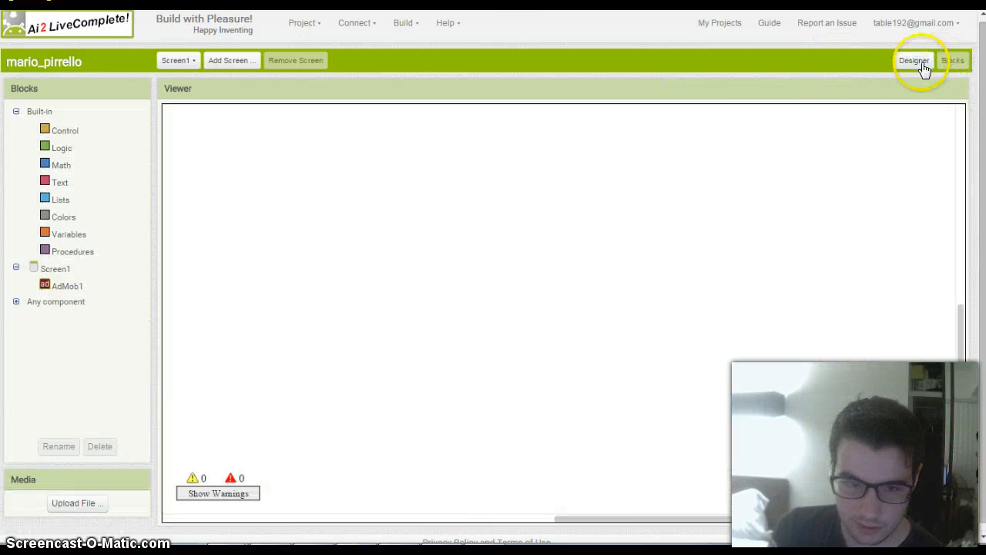
pyautogui.click(67, 286)
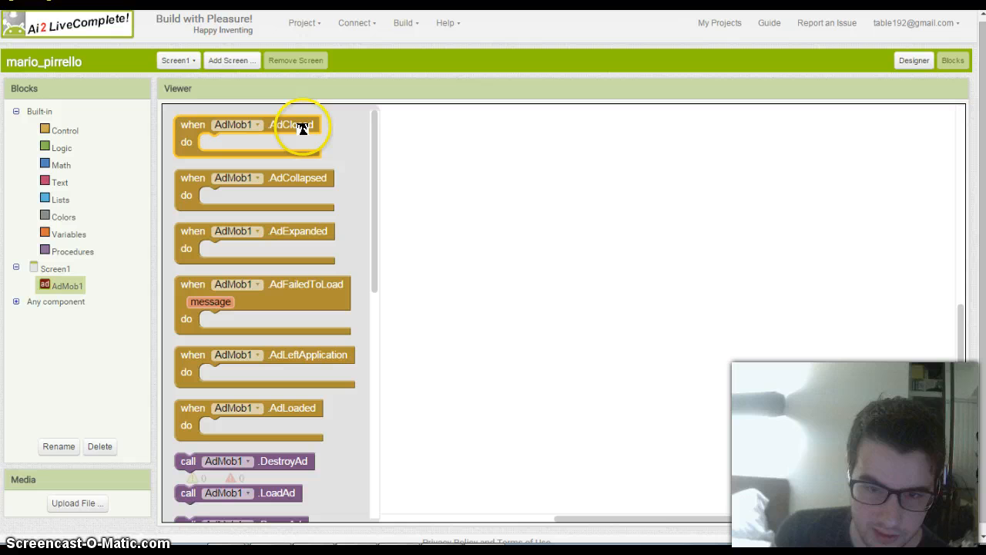
pyautogui.moveTo(306, 246)
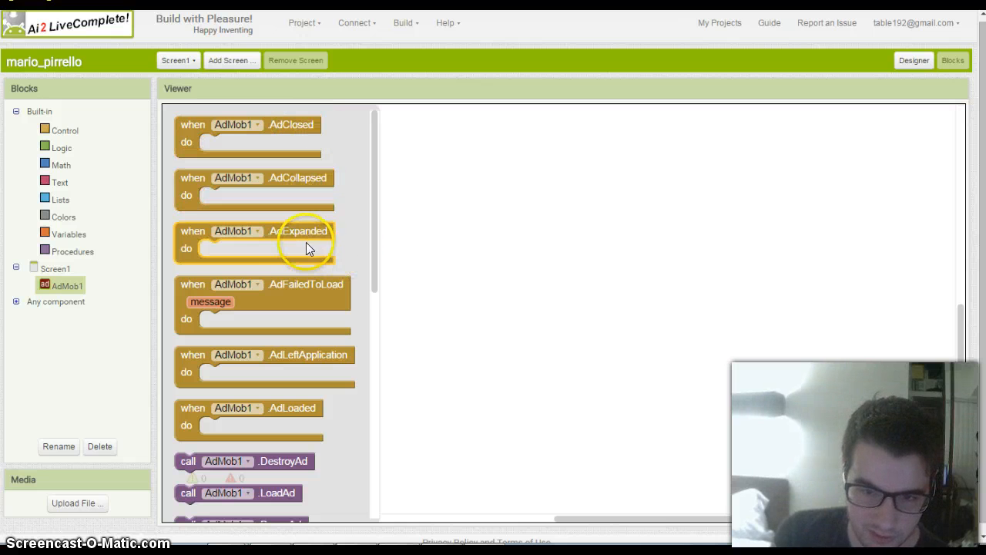
pyautogui.moveTo(331, 293)
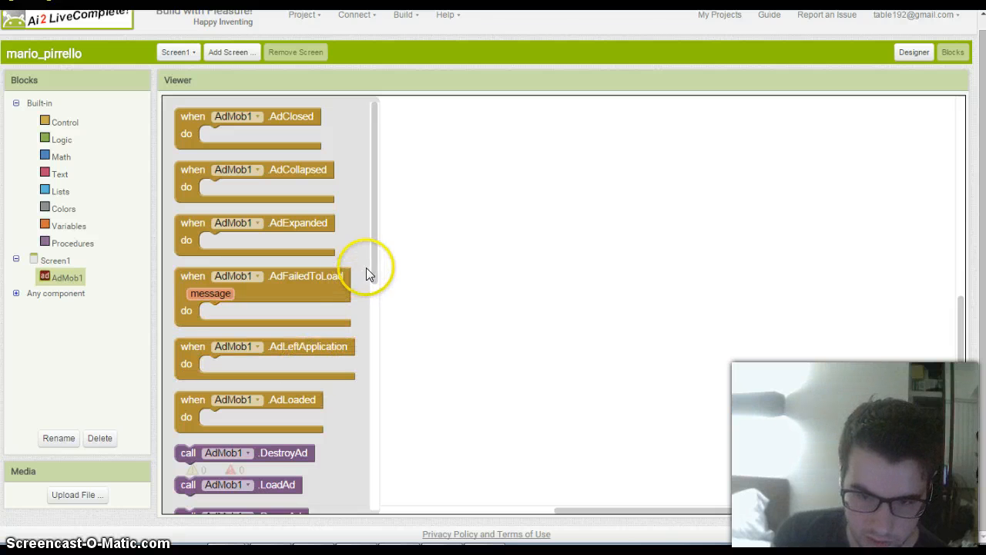
pyautogui.scroll(-3)
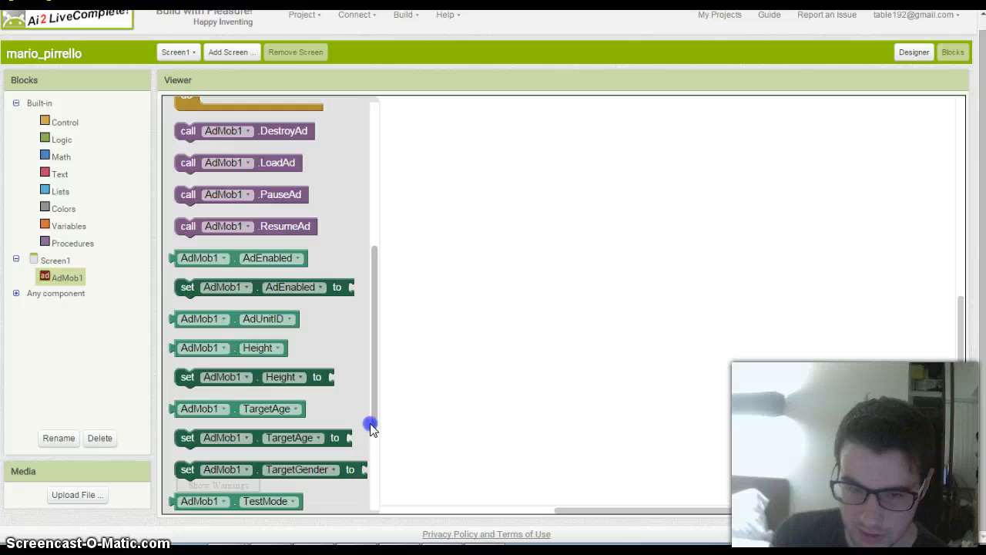
pyautogui.scroll(-3)
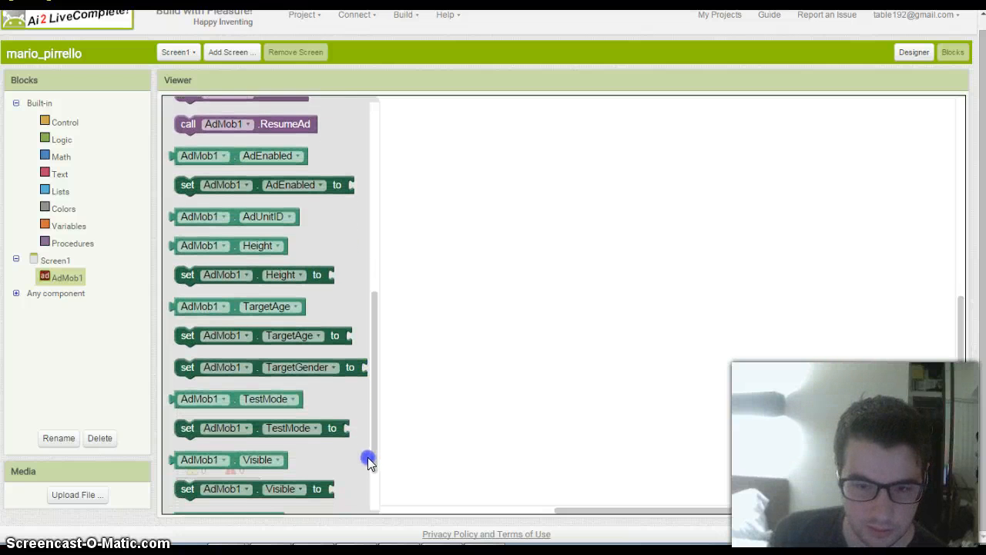
pyautogui.scroll(-3)
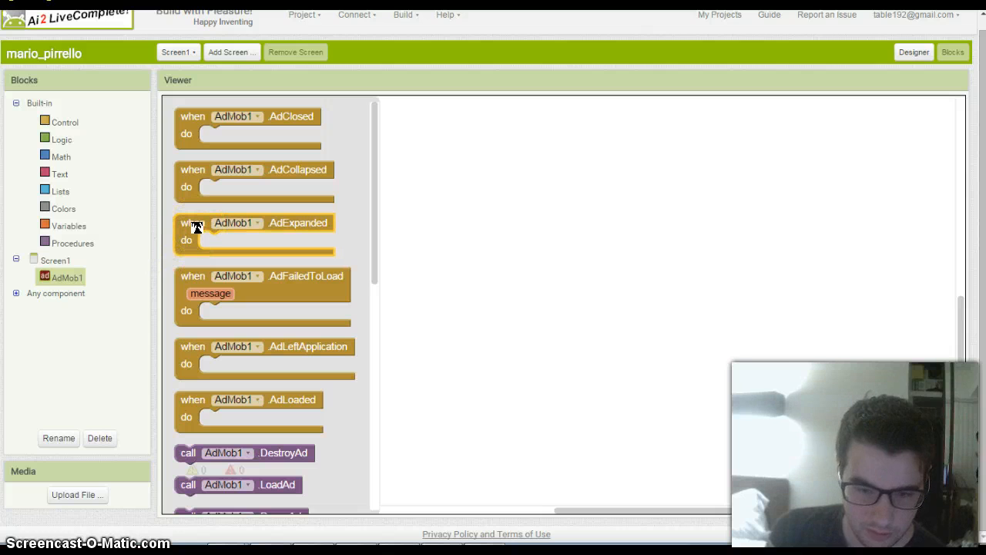
pyautogui.moveTo(375, 215)
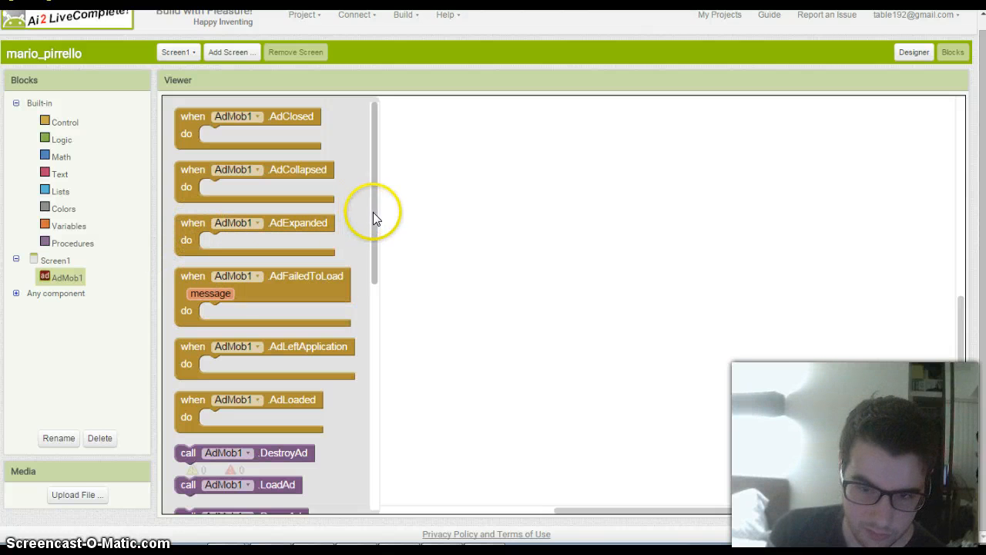
# Step: Browse the Control blocks and place a when Screen1.Initialize event block
pyautogui.click(64, 121)
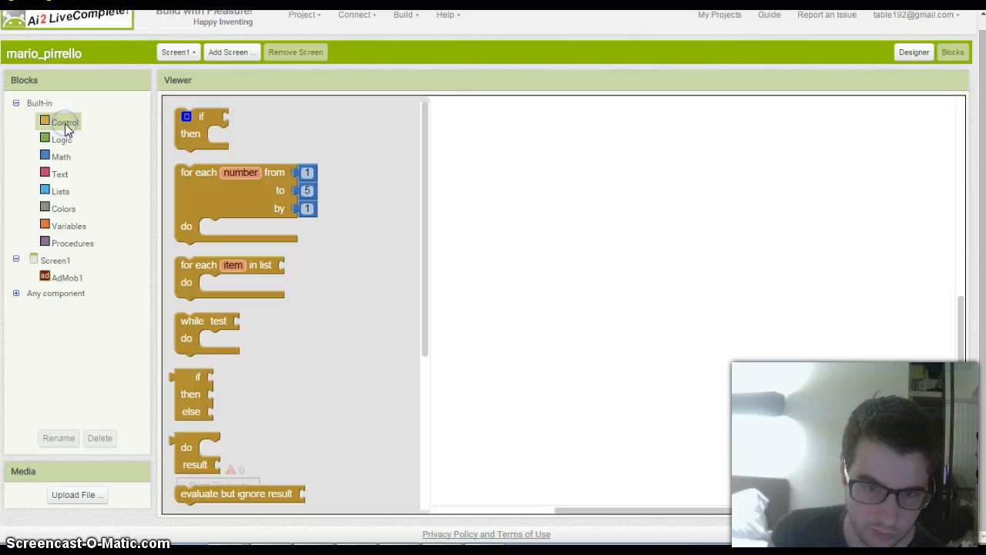
pyautogui.scroll(-3)
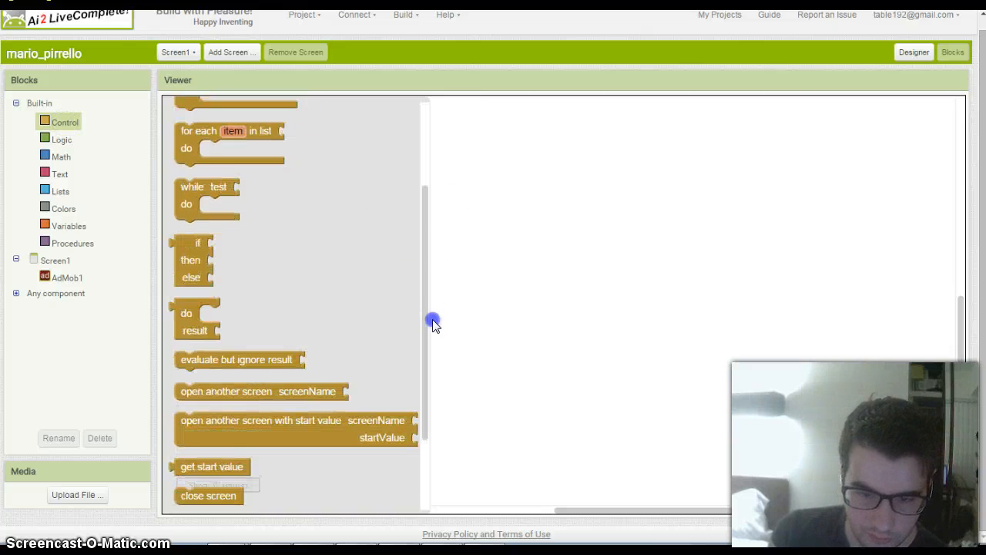
pyautogui.scroll(3)
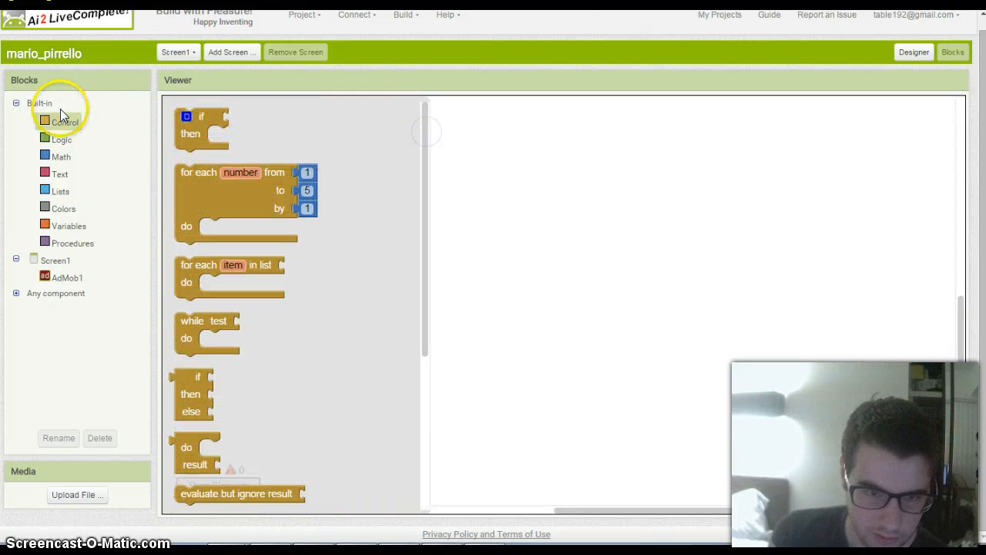
pyautogui.click(55, 261)
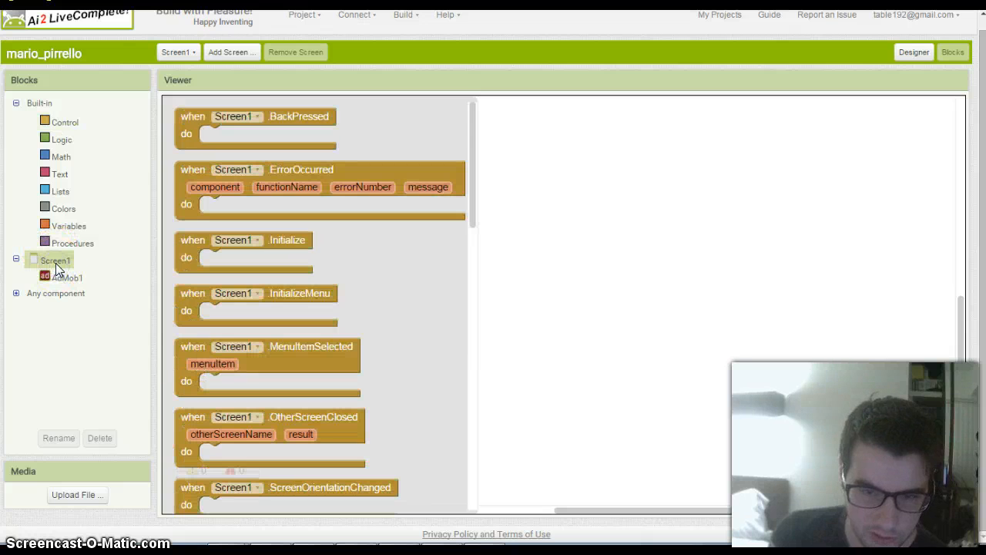
pyautogui.moveTo(314, 159)
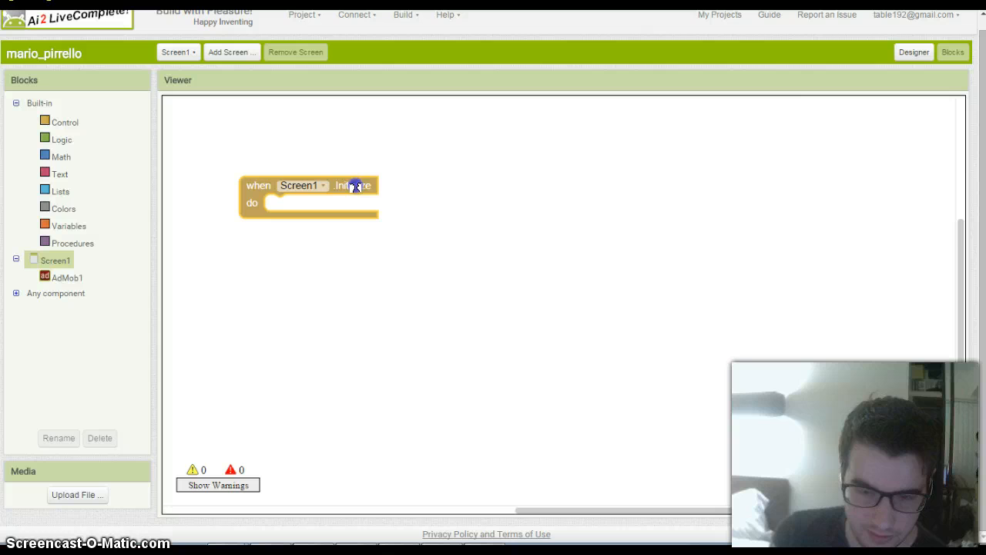
# Step: Add set AdMob1.AdEnabled inside the event and plug in a true value
pyautogui.click(67, 276)
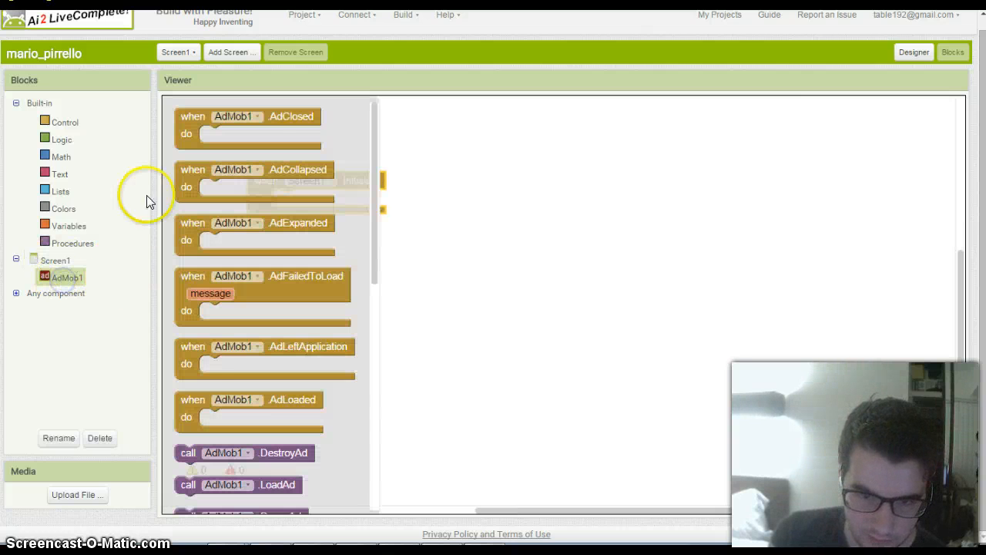
pyautogui.scroll(-3)
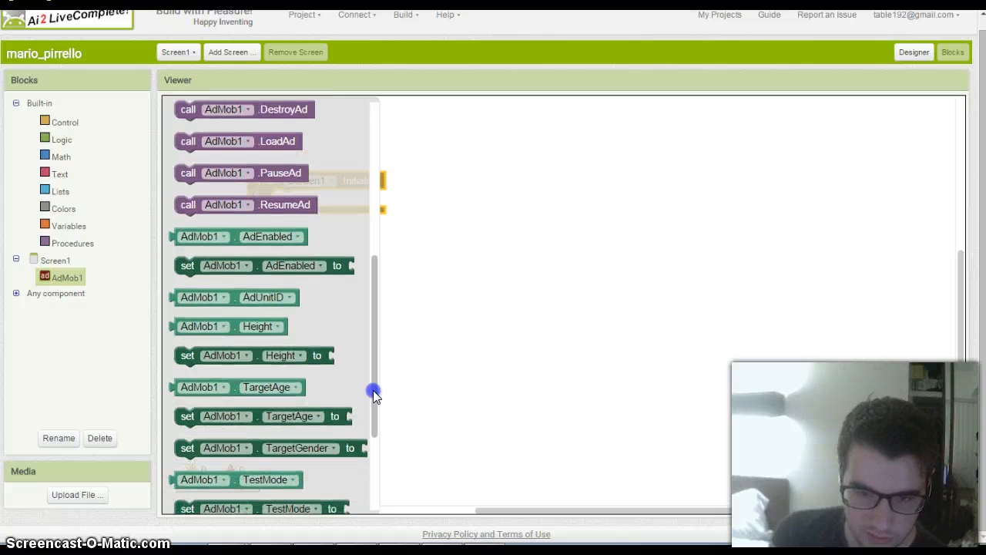
pyautogui.scroll(-3)
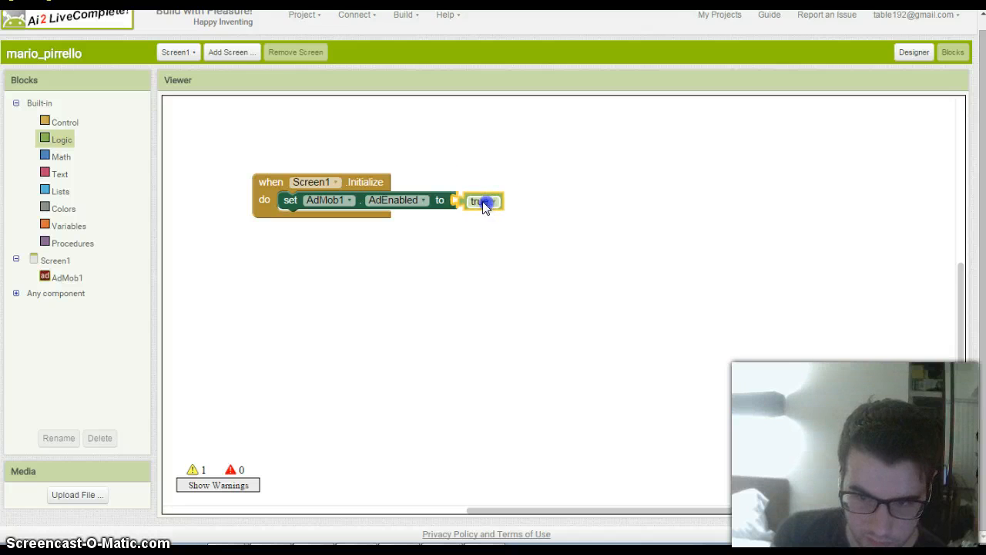
pyautogui.click(480, 201)
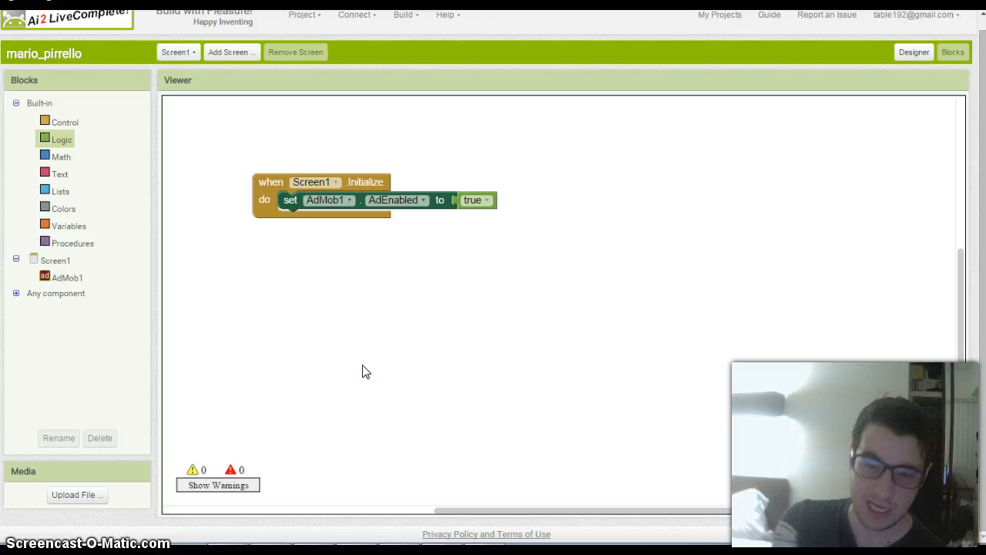
pyautogui.click(422, 200)
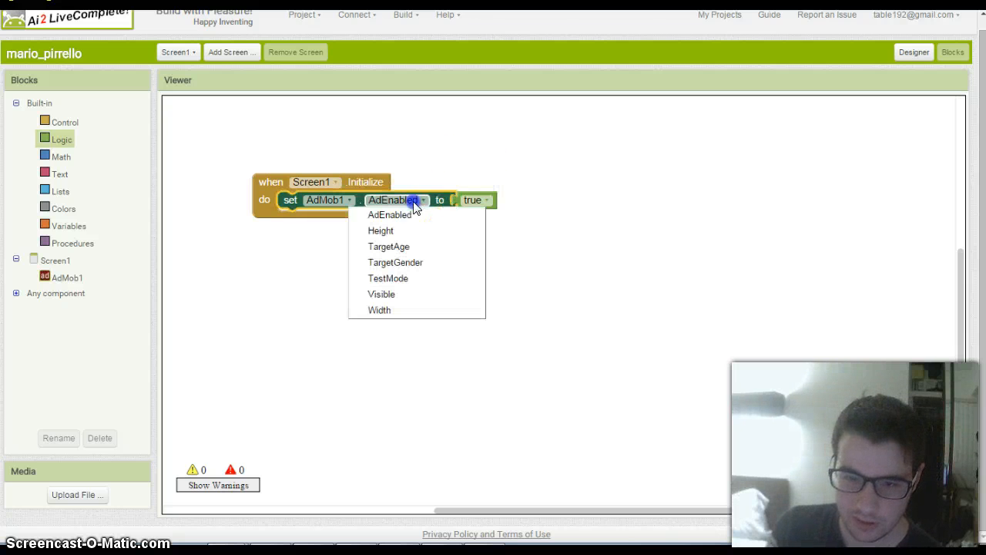
pyautogui.moveTo(437, 246)
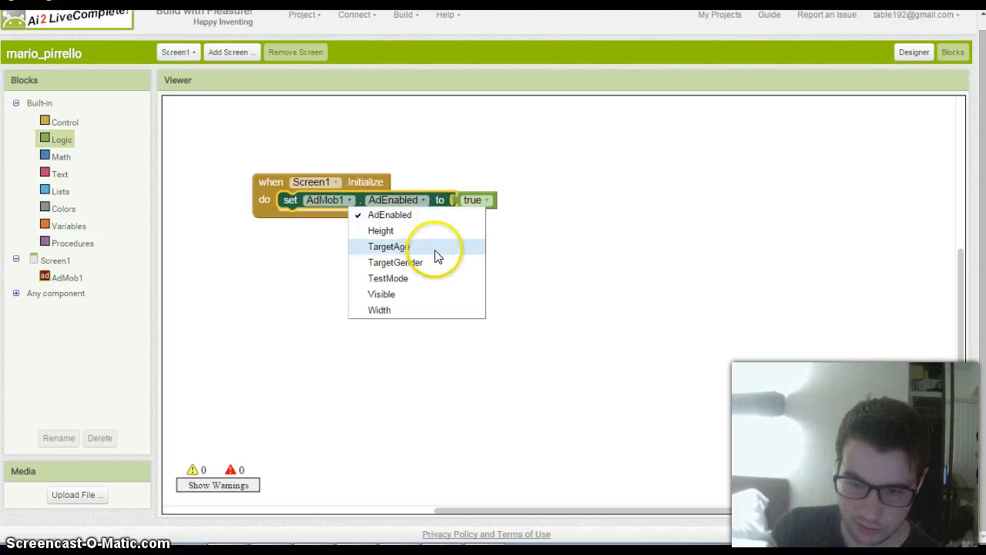
pyautogui.click(389, 214)
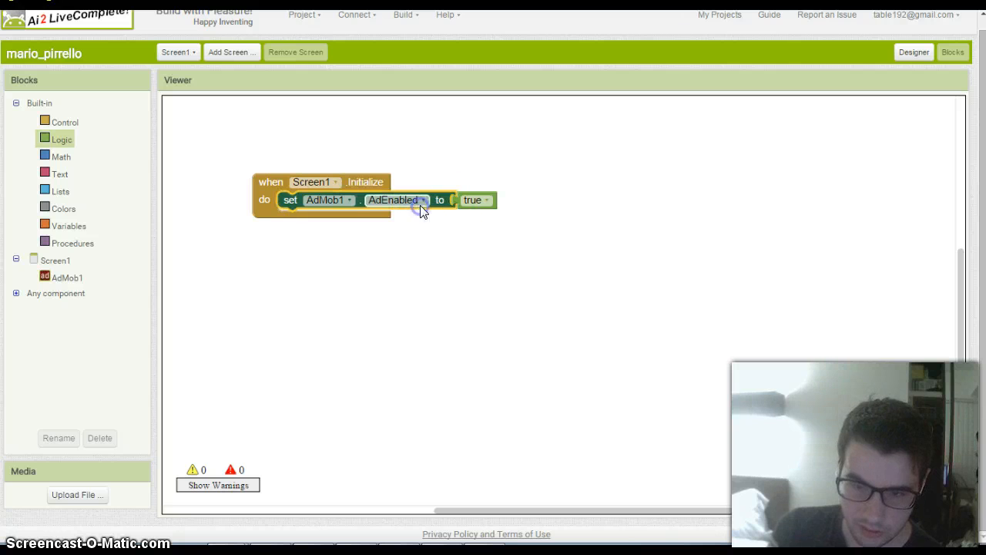
pyautogui.click(423, 199)
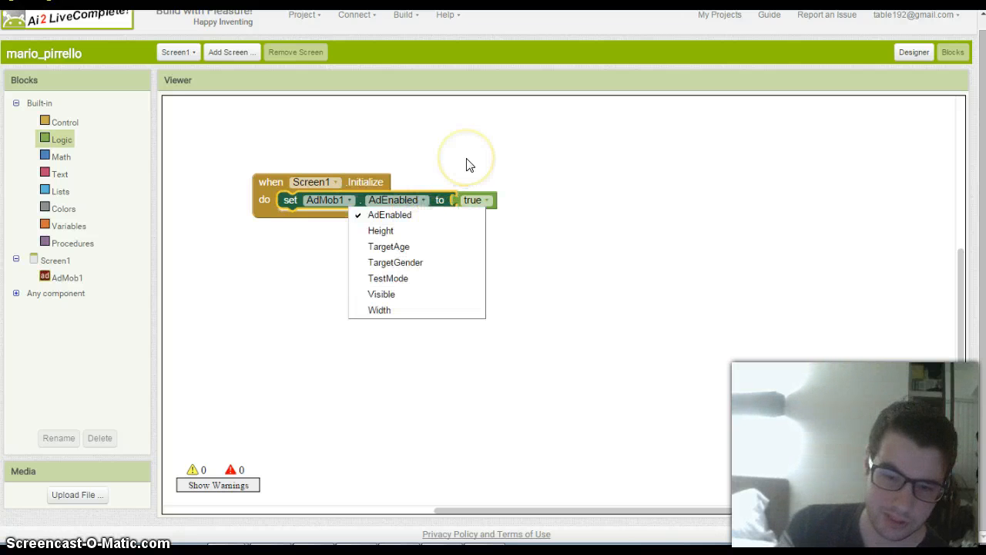
pyautogui.click(390, 215)
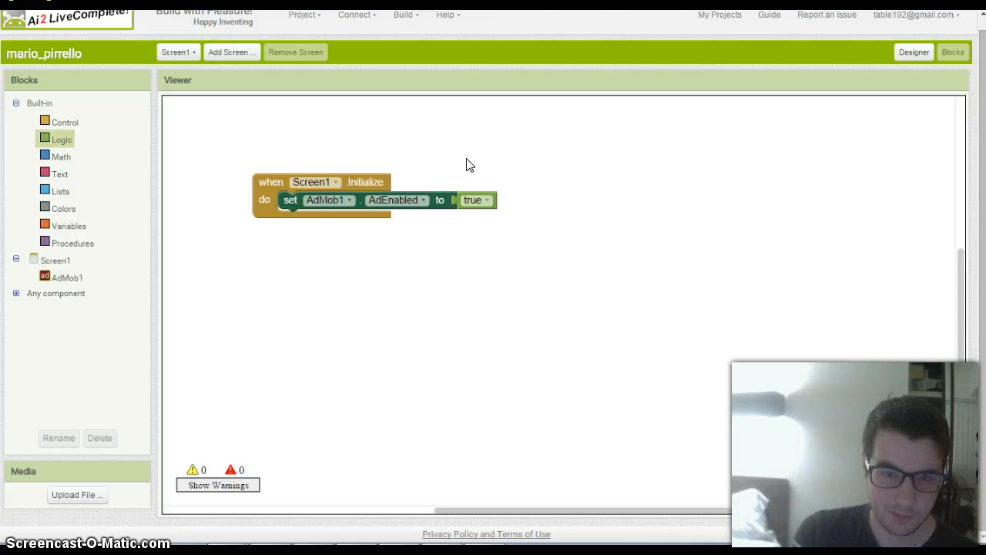
pyautogui.moveTo(646, 171)
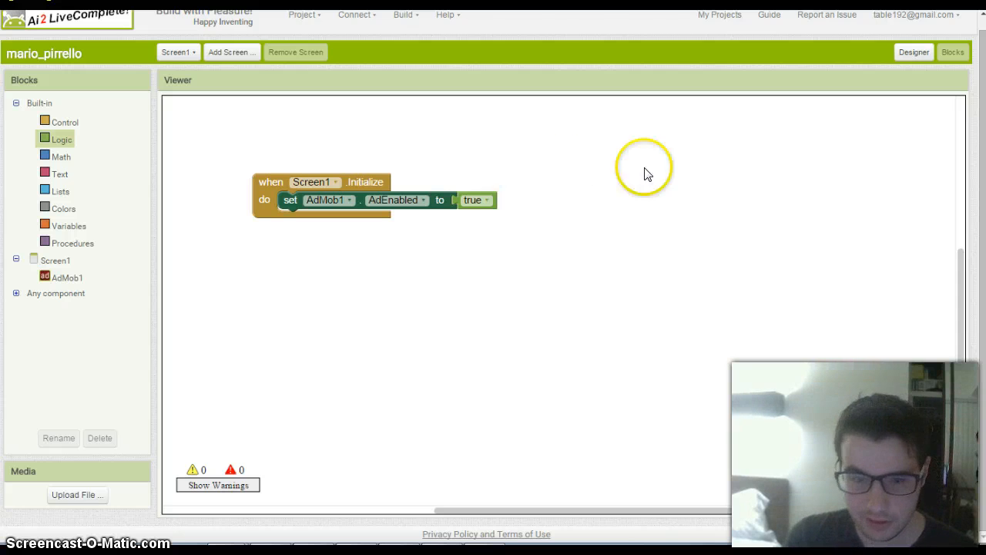
pyautogui.moveTo(604, 178)
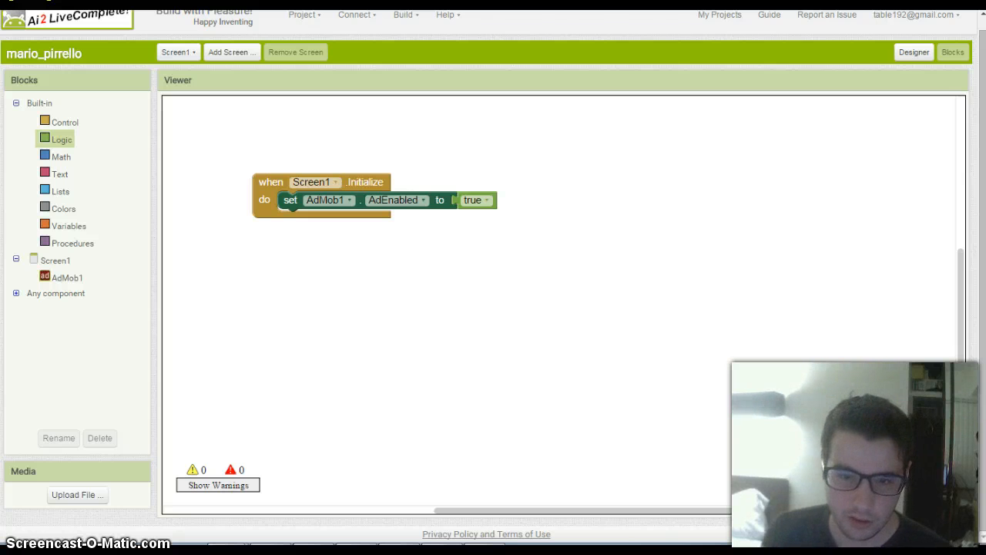
pyautogui.moveTo(364, 182)
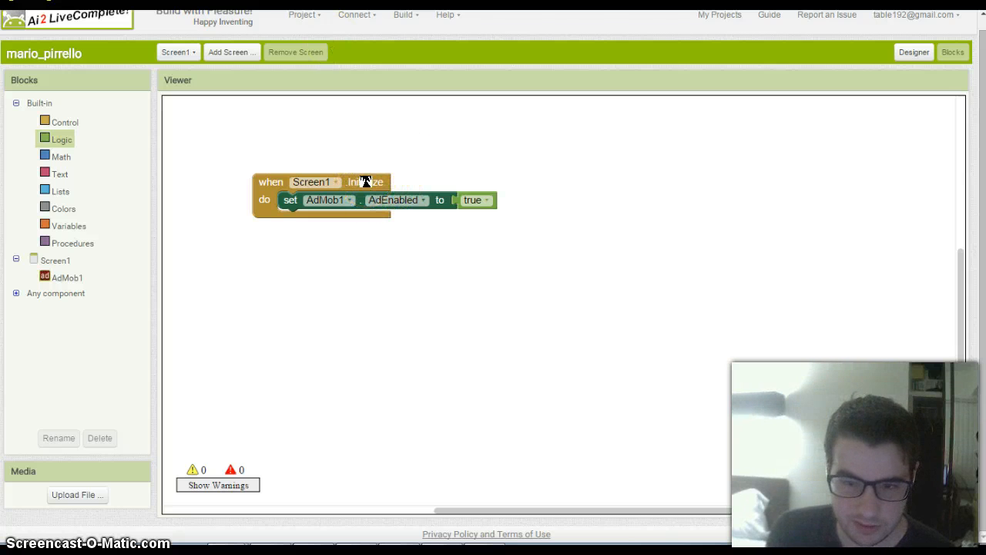
pyautogui.moveTo(366, 182)
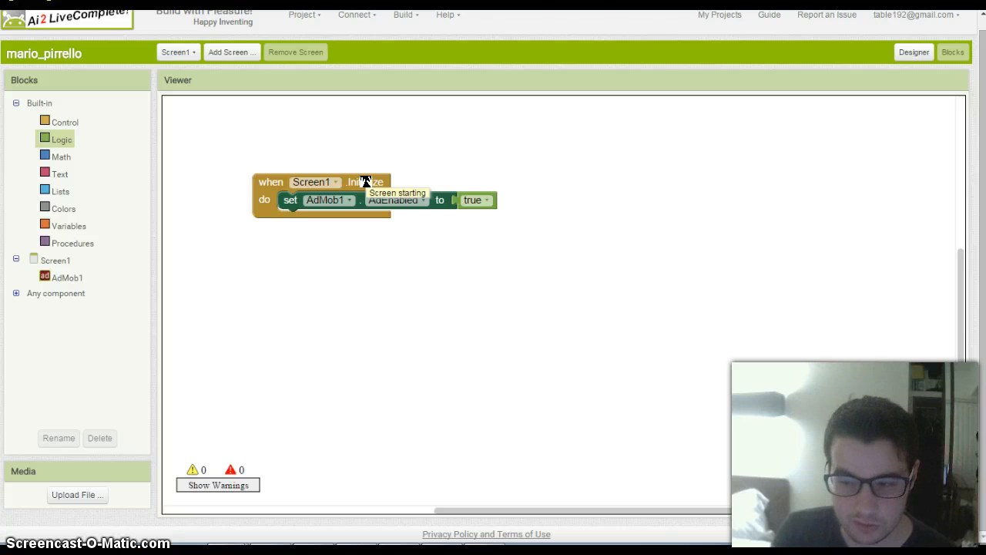